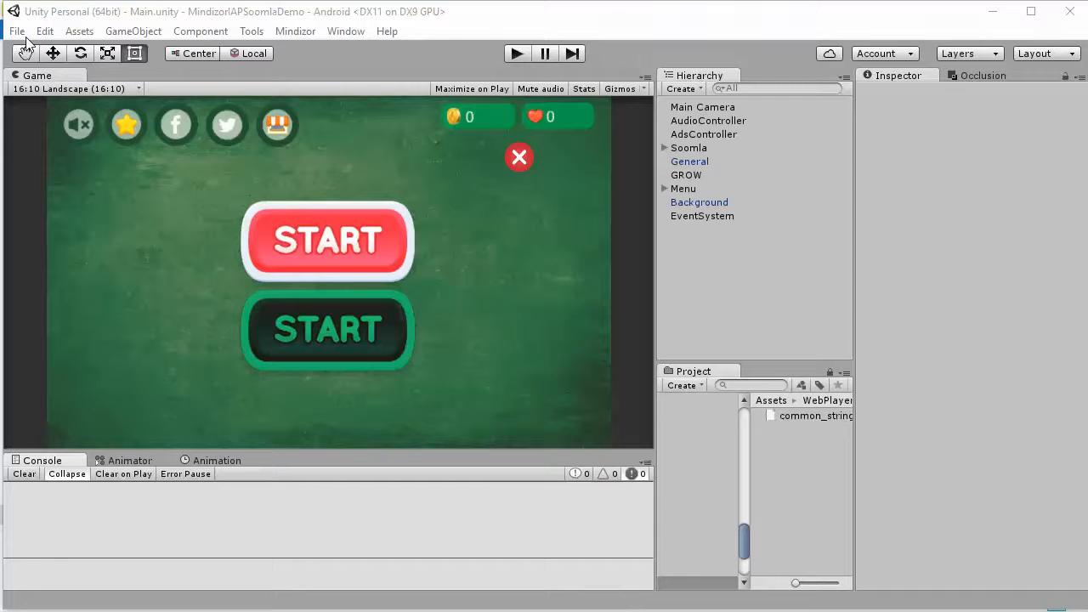
Step: Open Build Settings for Android and scroll the player settings to Other Settings
left_click(16, 30)
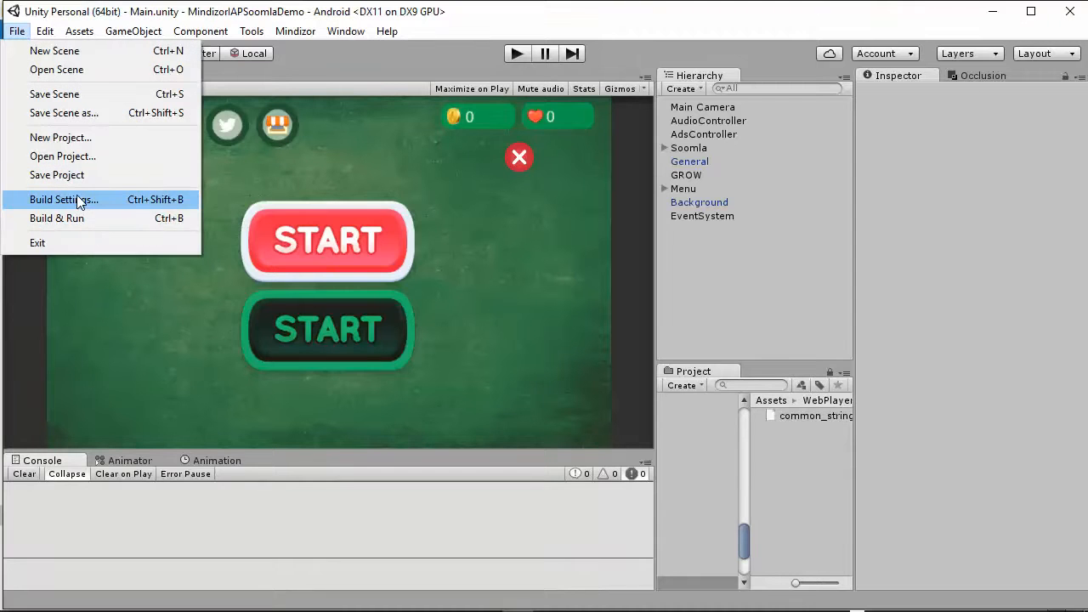
left_click(63, 199)
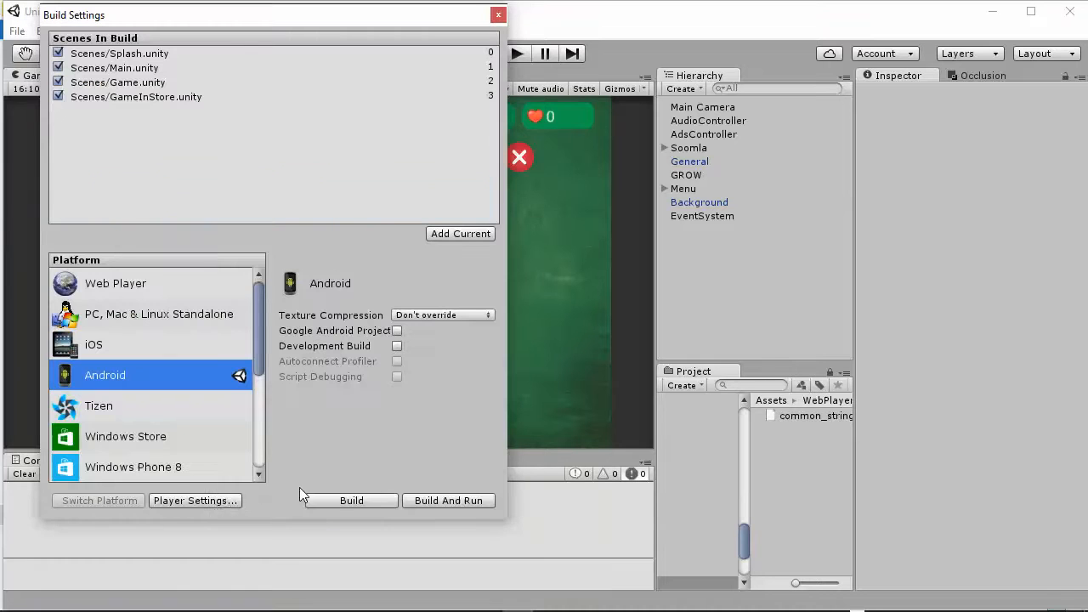
left_click(194, 500)
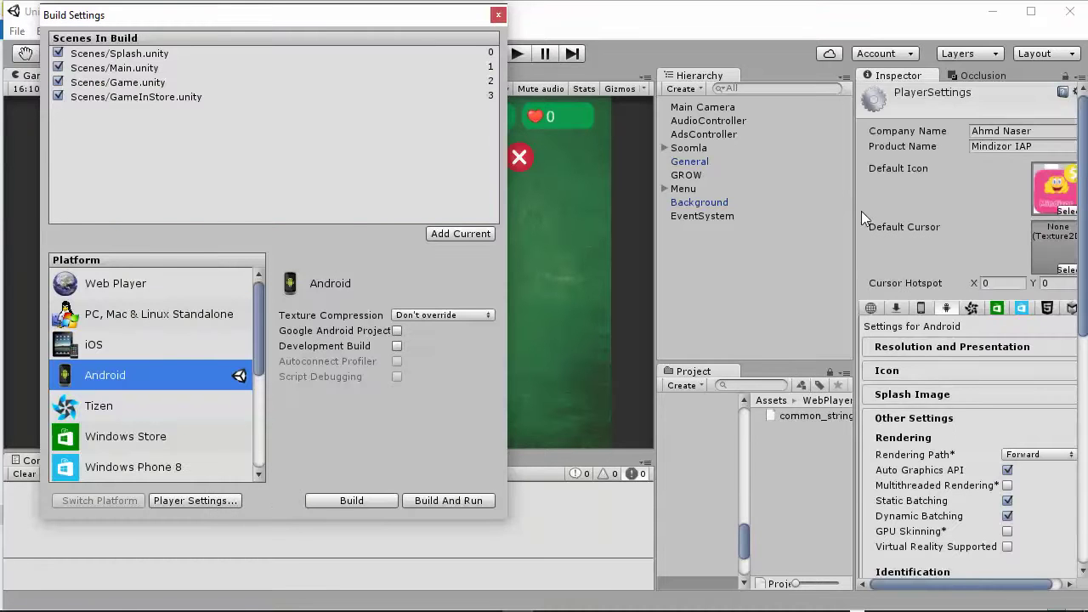
scroll("down", 3)
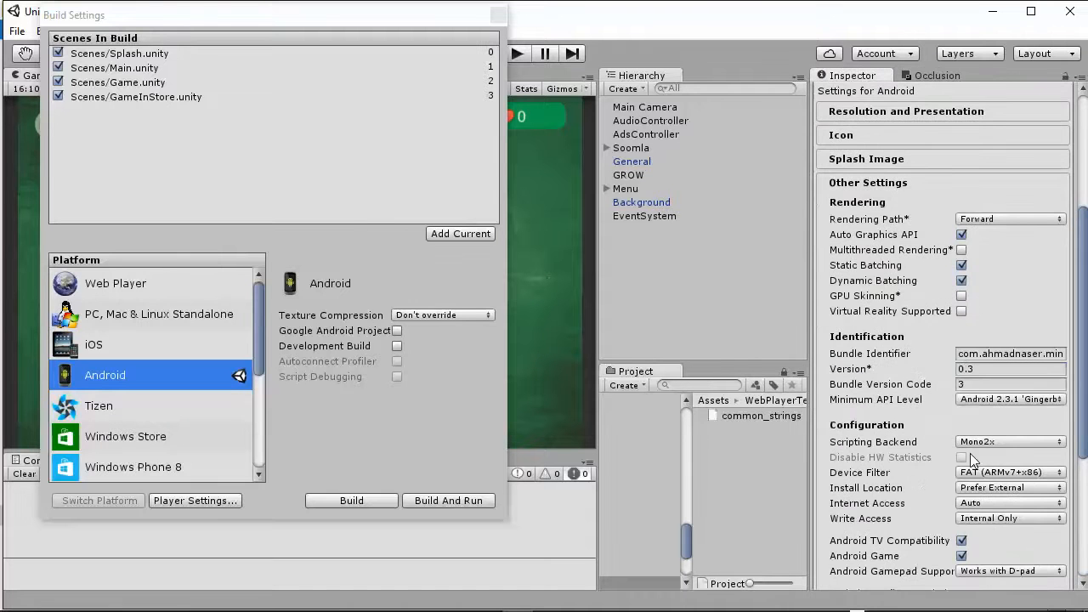
Step: Set version 0.4 and bundle code 4, enter keystore and key passwords, and build
left_click(1010, 368)
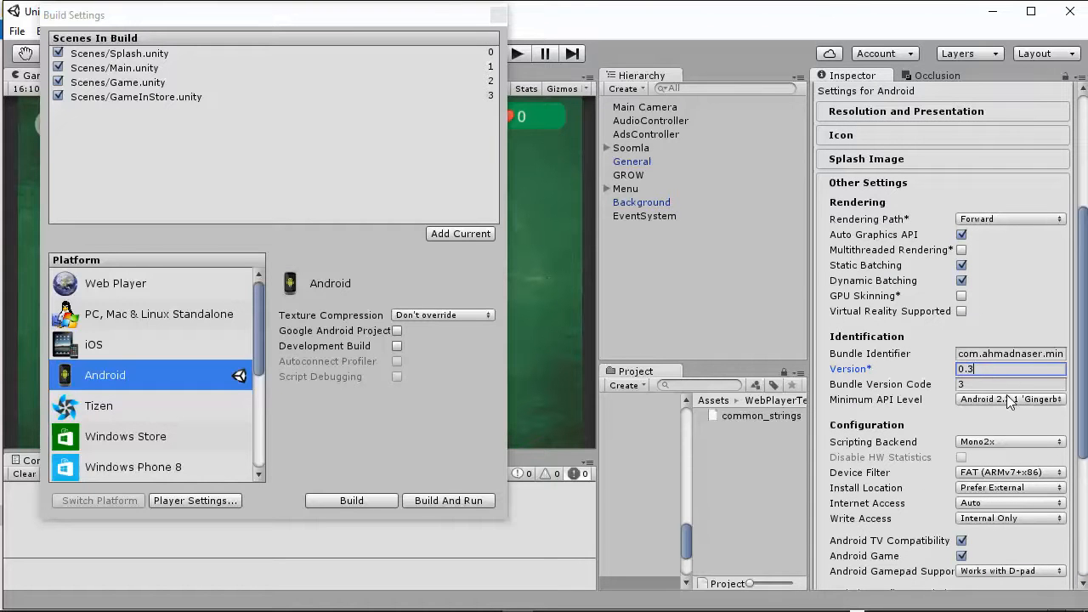
left_click(1010, 384)
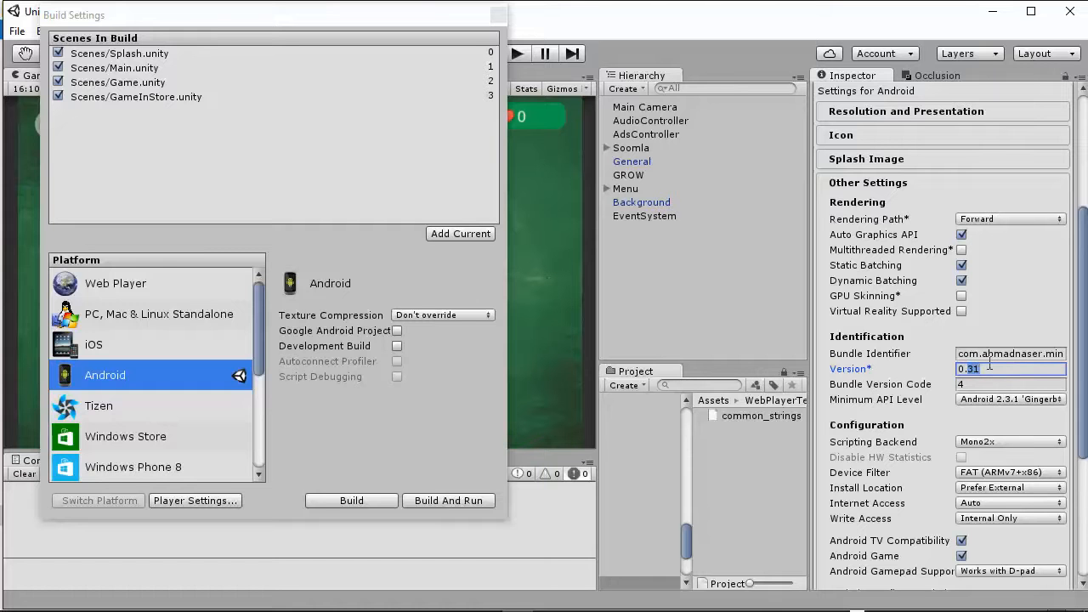
key("Backspace")
type("4")
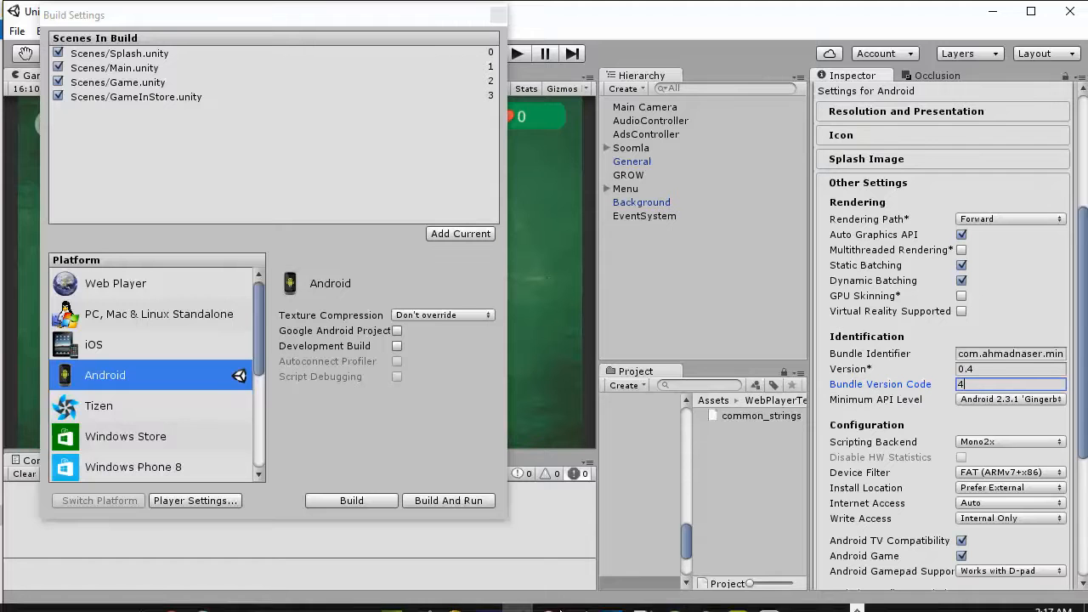
mouse_move(544, 604)
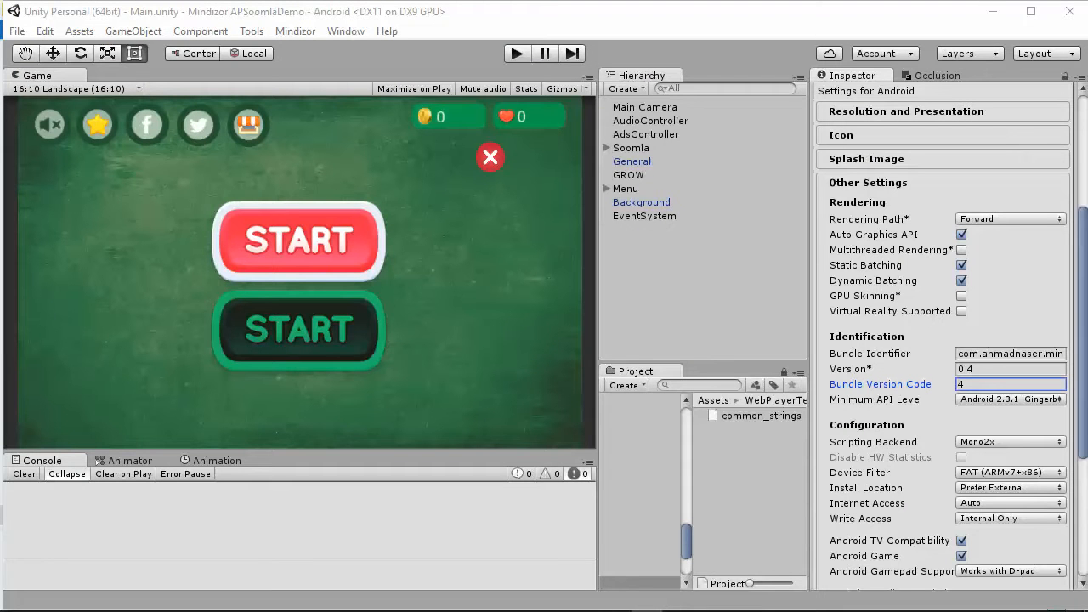
mouse_move(825, 466)
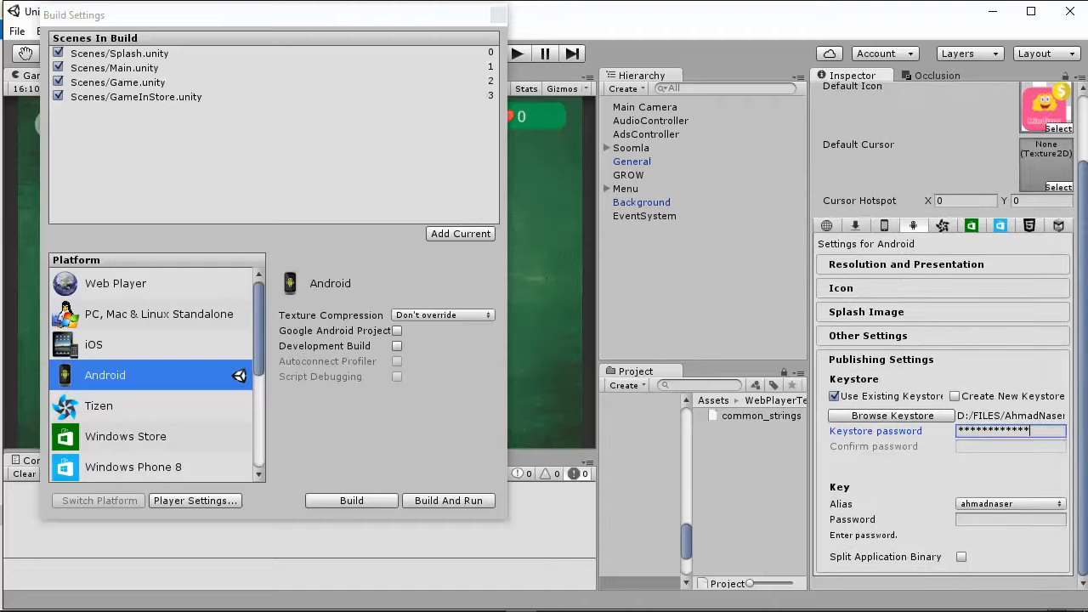
left_click(499, 14)
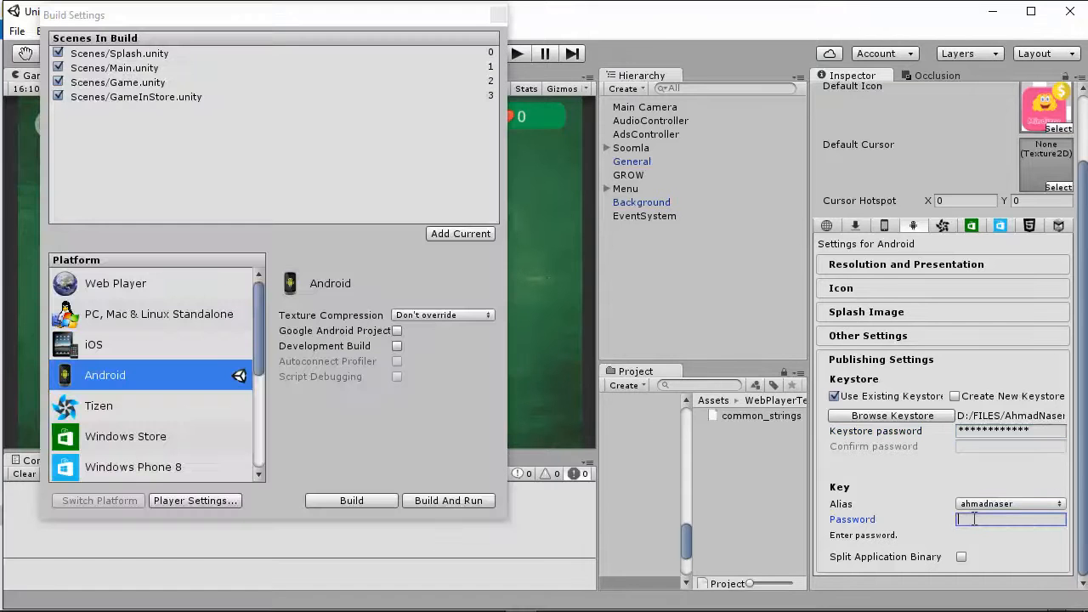
left_click(351, 500)
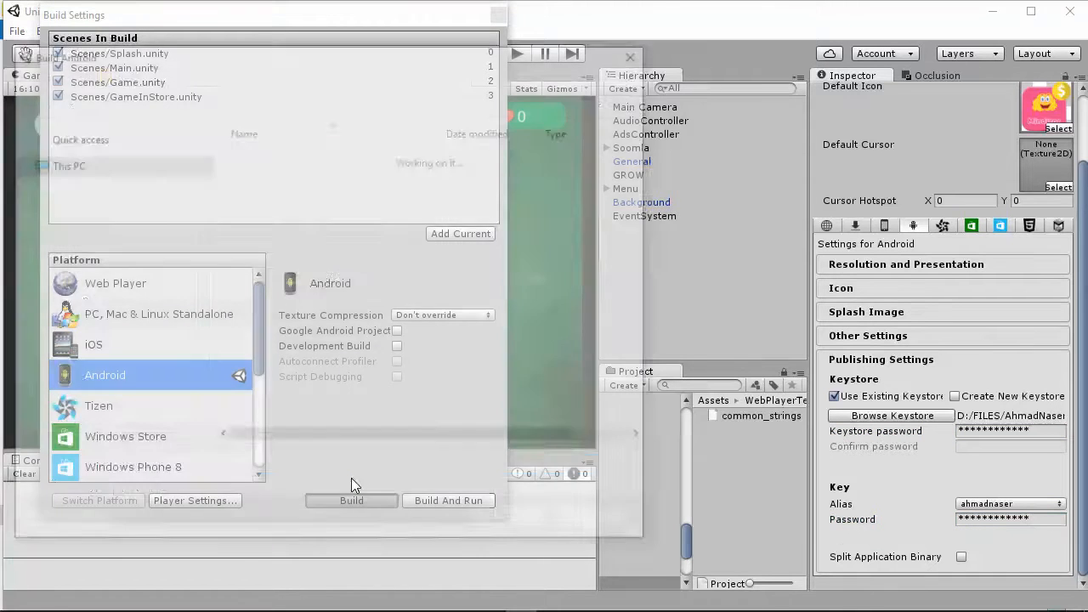
Step: Save the build output as the Mindizor-v4 APK in the project folder
left_click(351, 500)
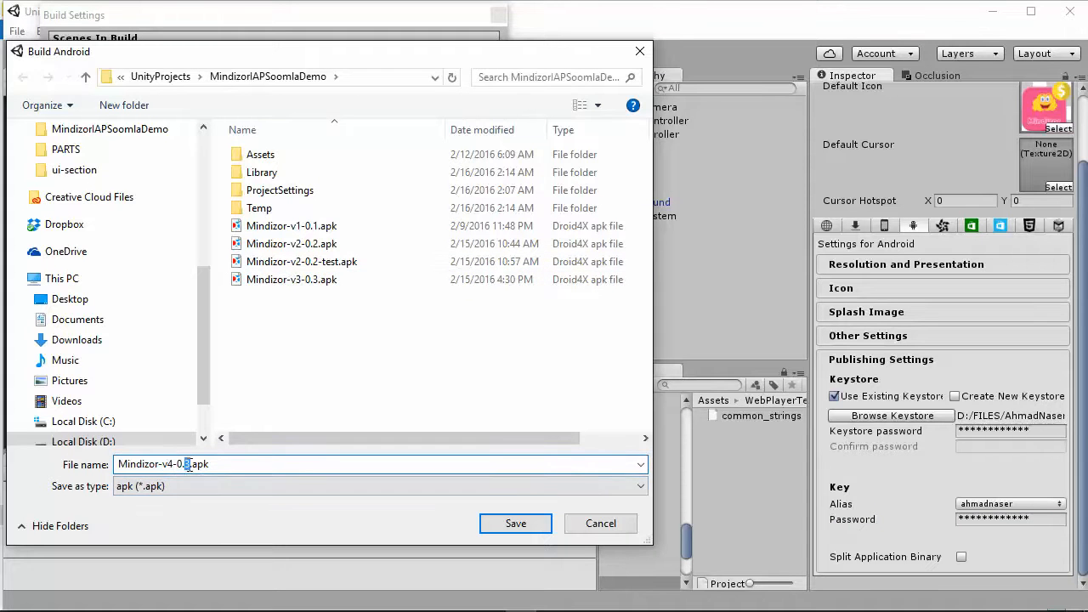
left_click(600, 523)
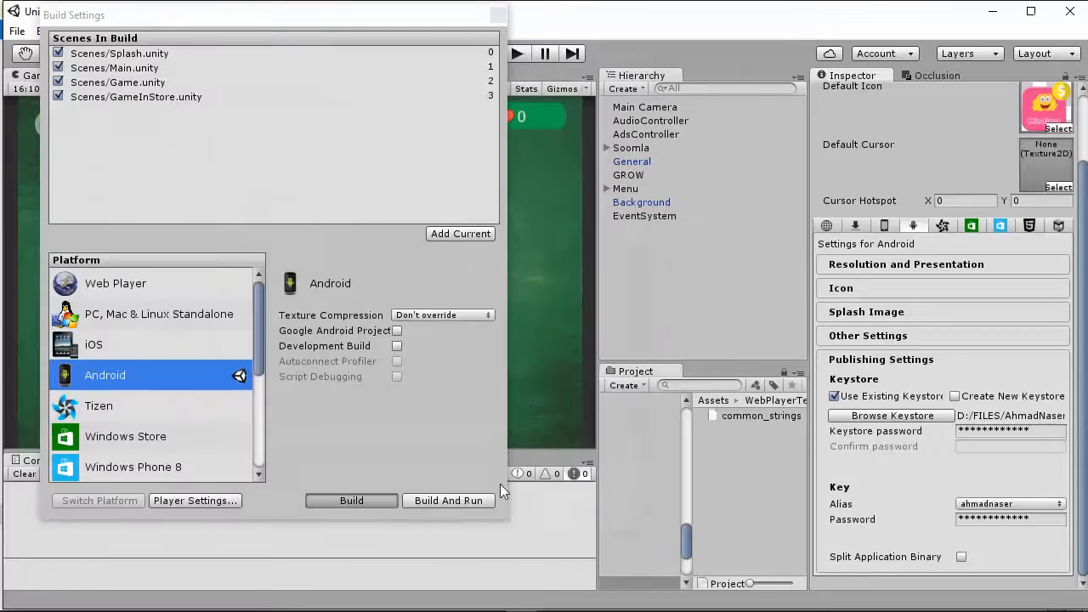
Step: Dismiss the dex-conversion build failure message and close Build Settings
left_click(351, 500)
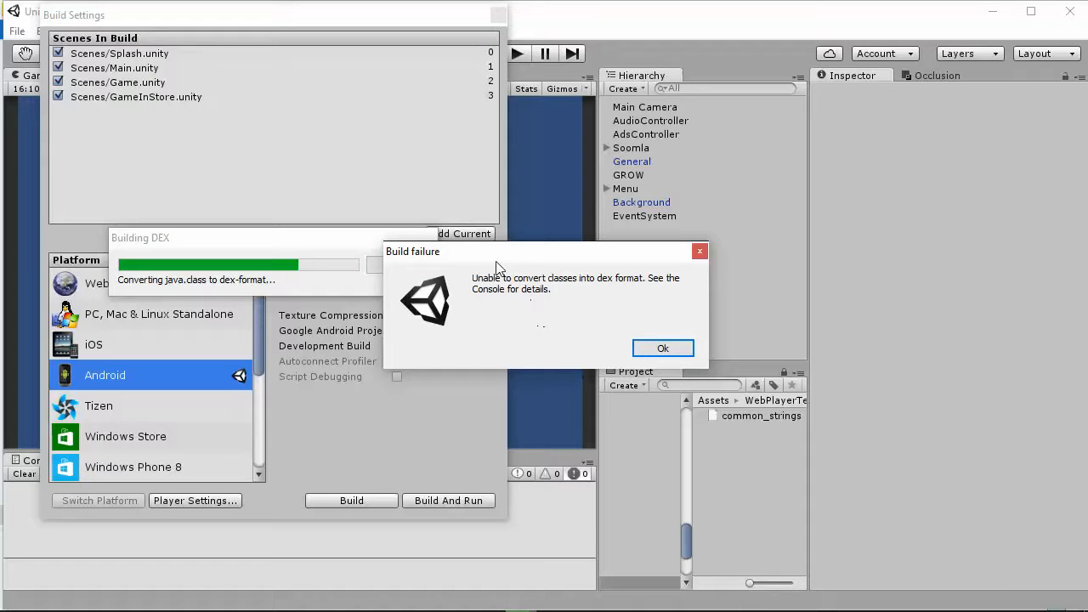
mouse_move(523, 276)
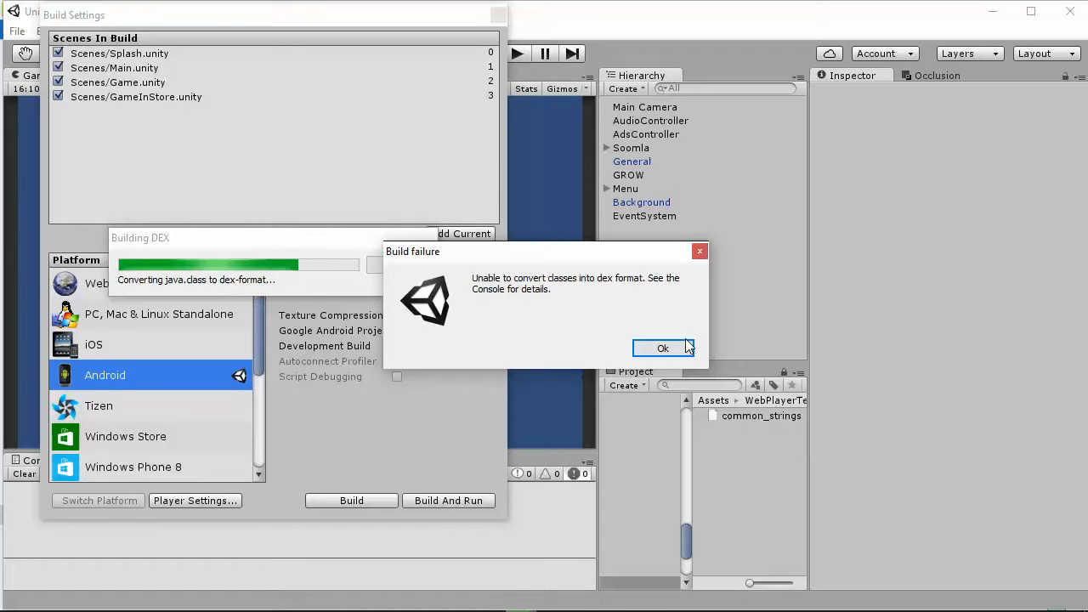
left_click(664, 348)
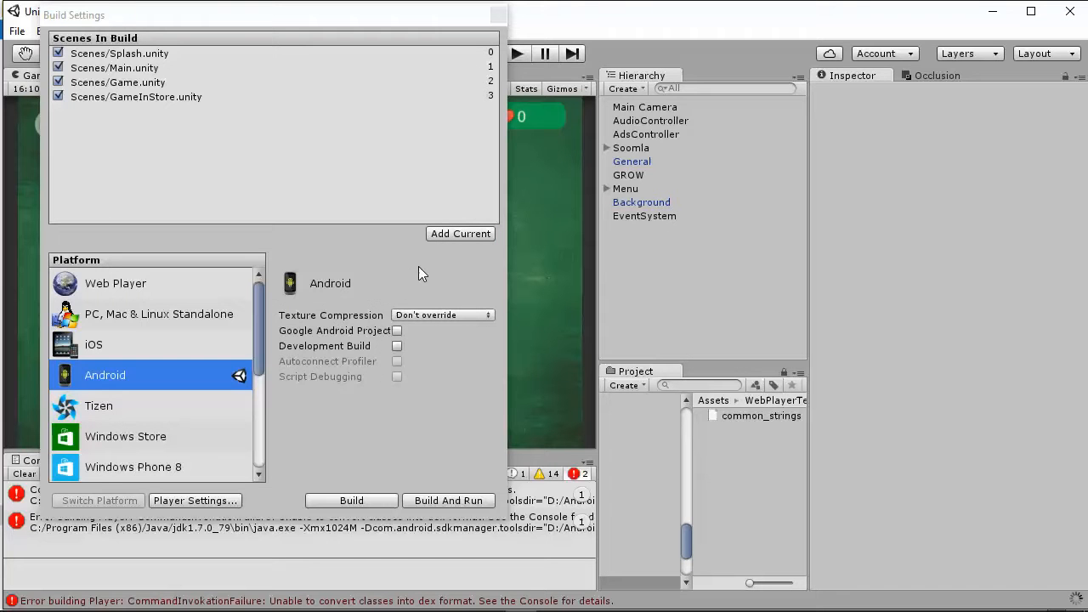
mouse_move(498, 15)
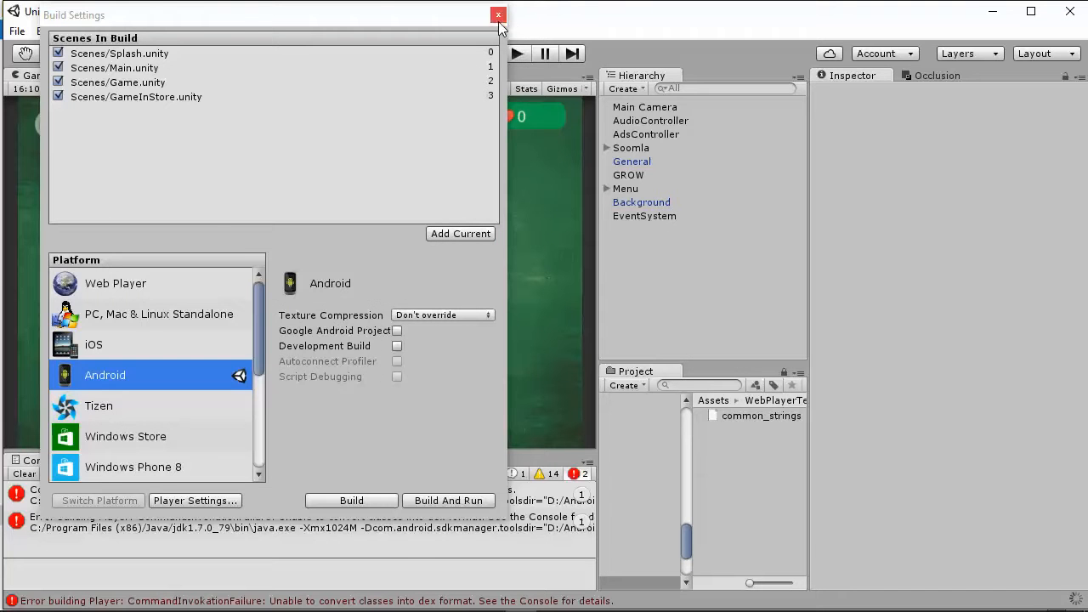
left_click(498, 15)
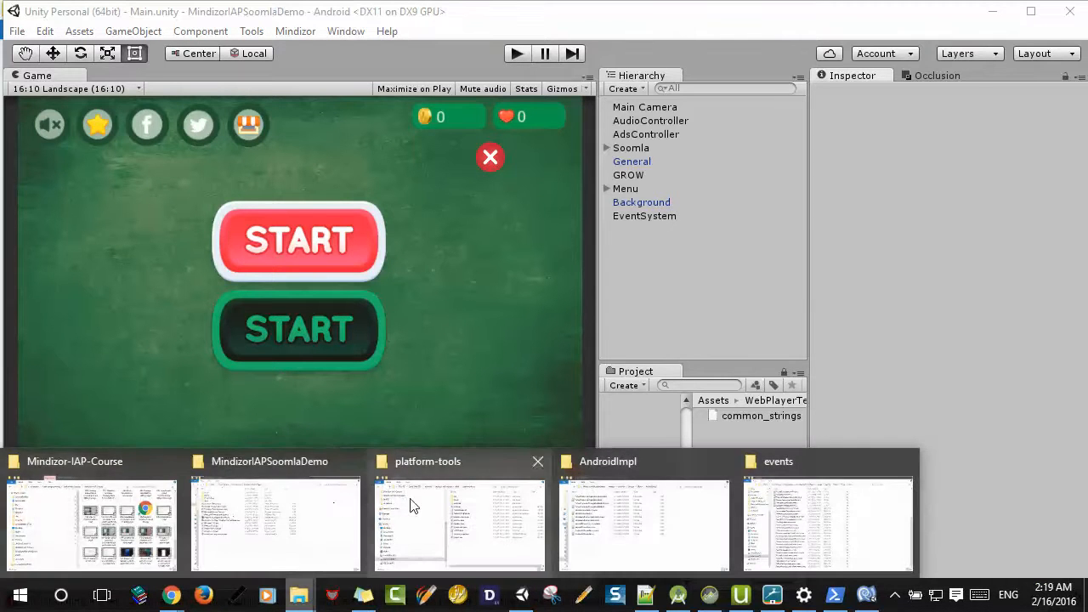
Step: Browse the project folder to Assets > Plugins > Android in File Explorer
left_click(275, 523)
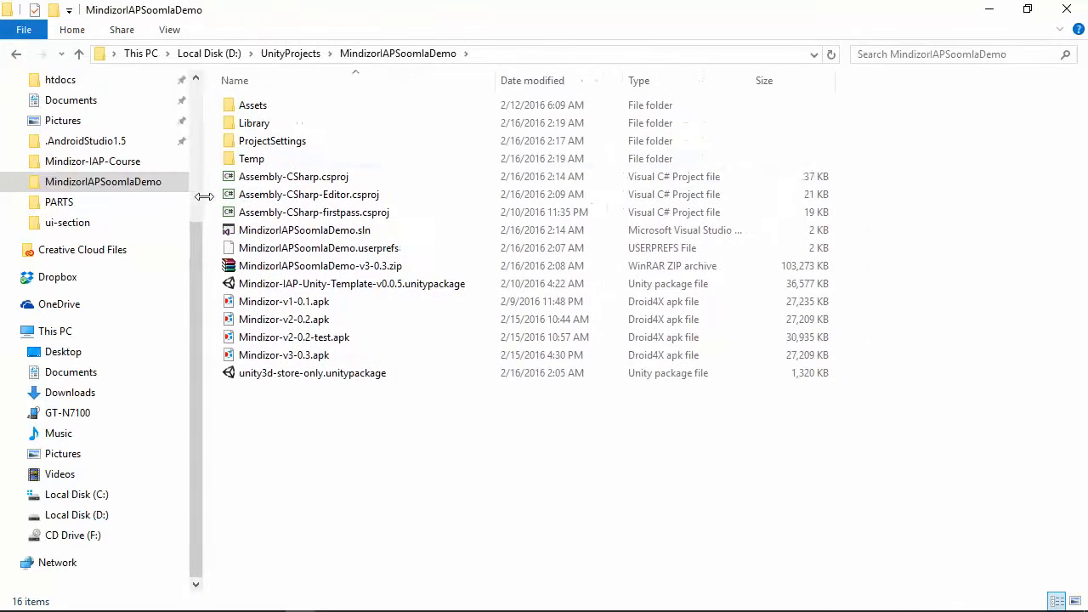
left_click(935, 54)
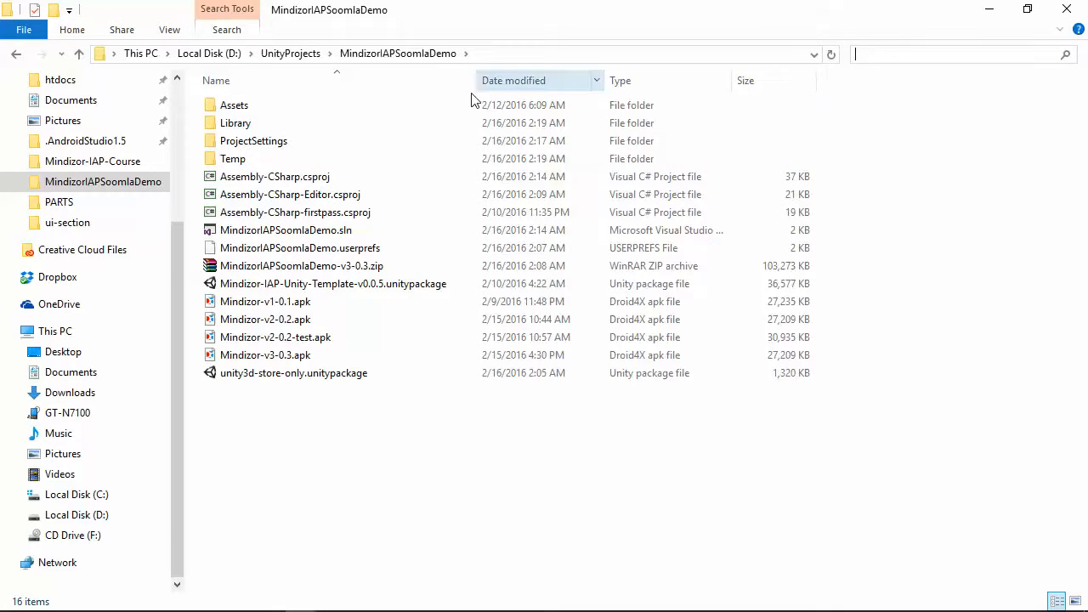
mouse_move(268, 104)
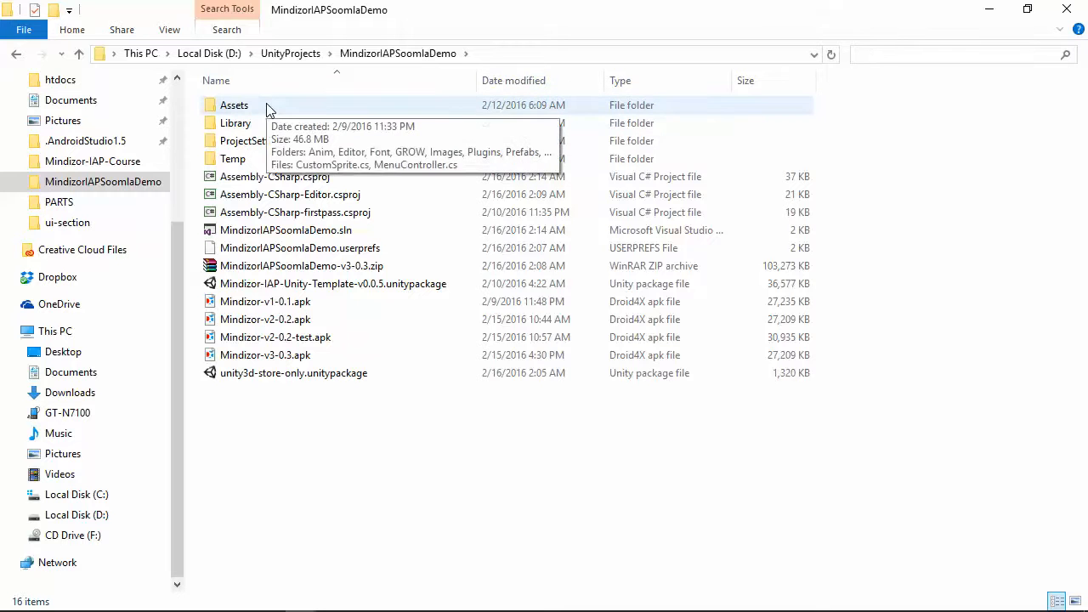
double_click(234, 105)
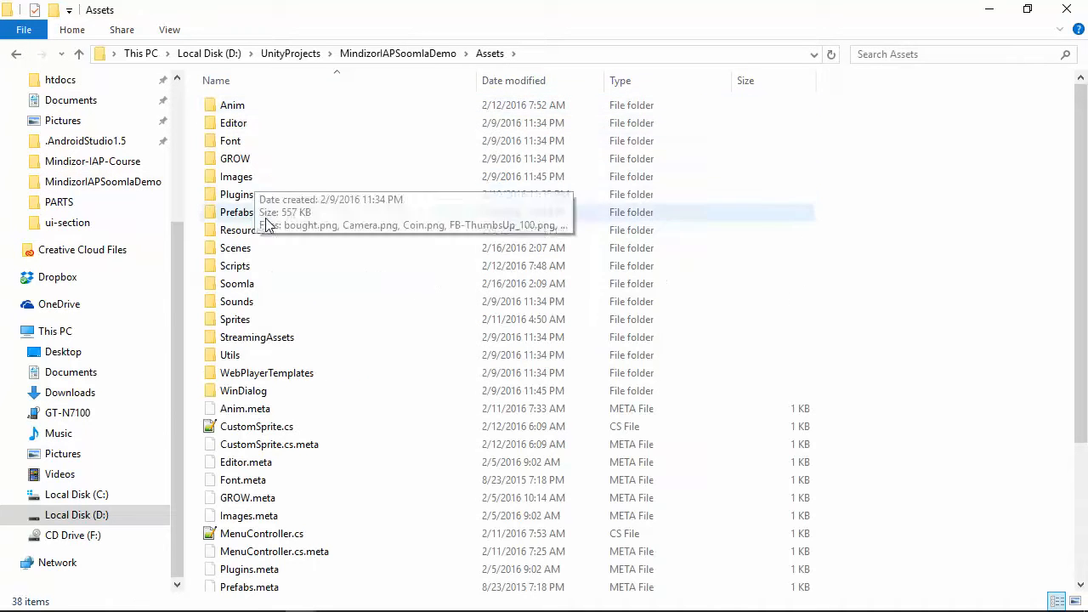
double_click(237, 193)
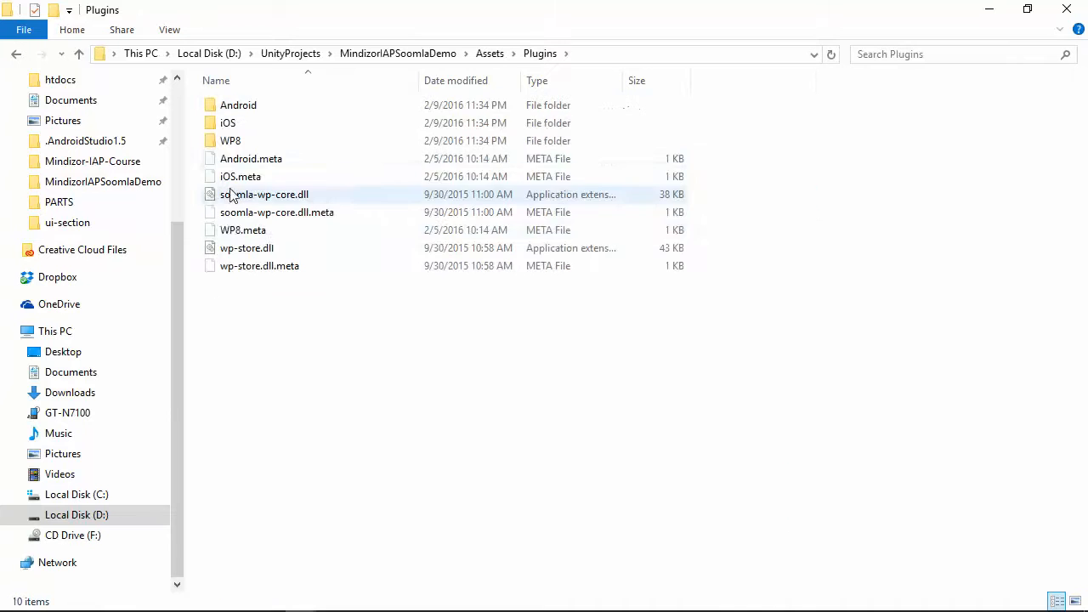
left_click(238, 105)
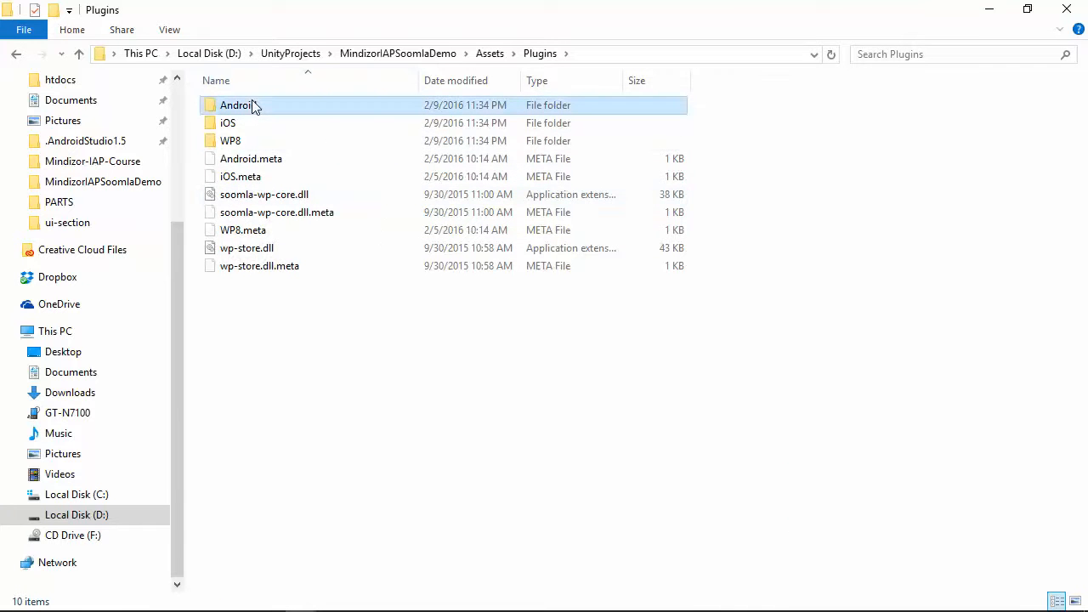
double_click(236, 104)
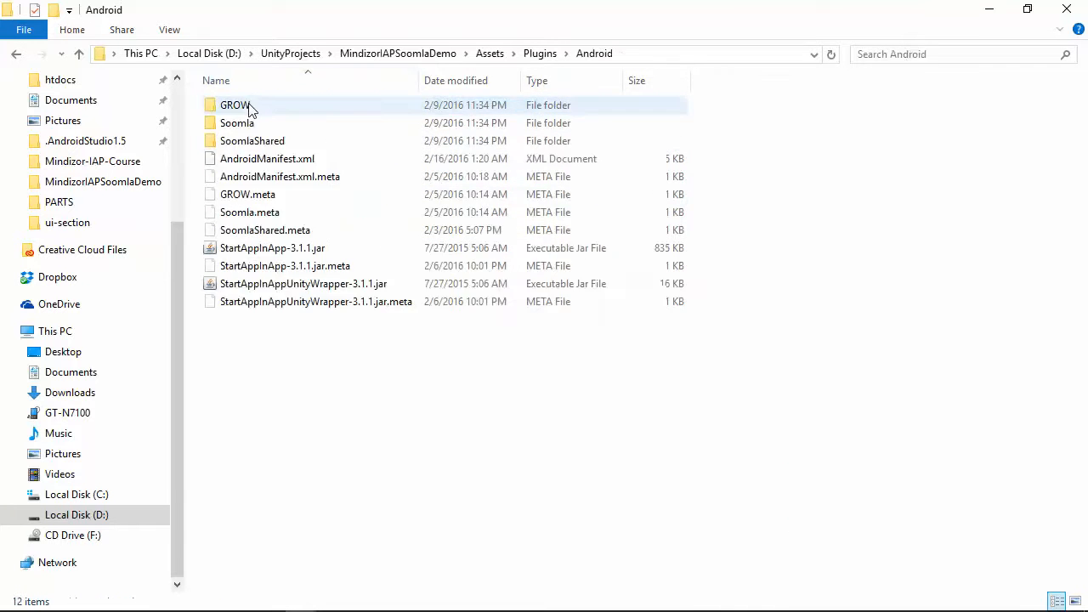
mouse_move(441, 403)
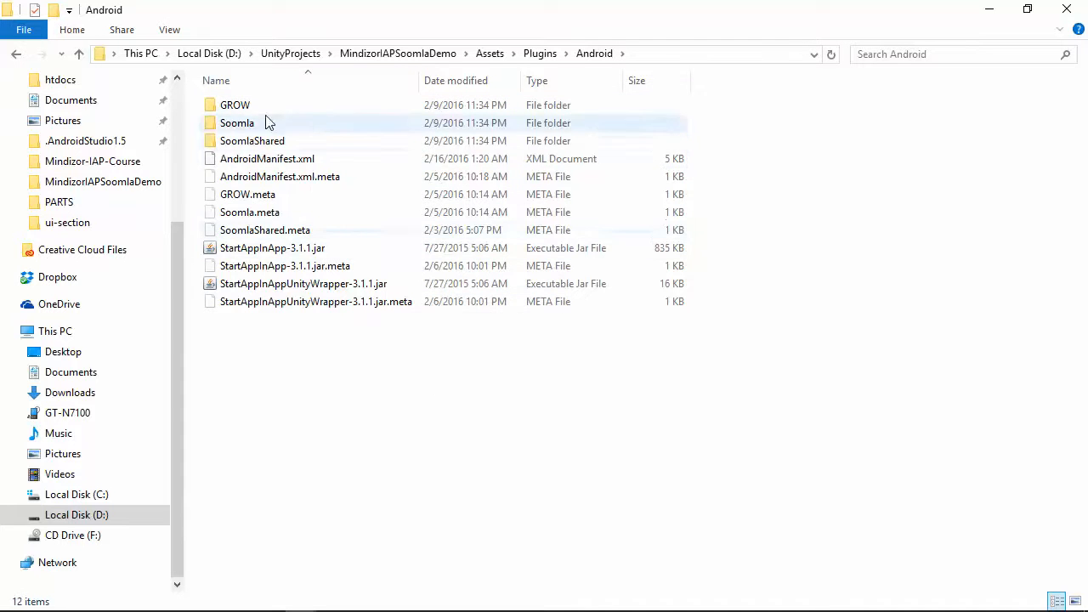
Step: Inspect the jar files in Soomla's libs folder, then return to Plugins
double_click(237, 122)
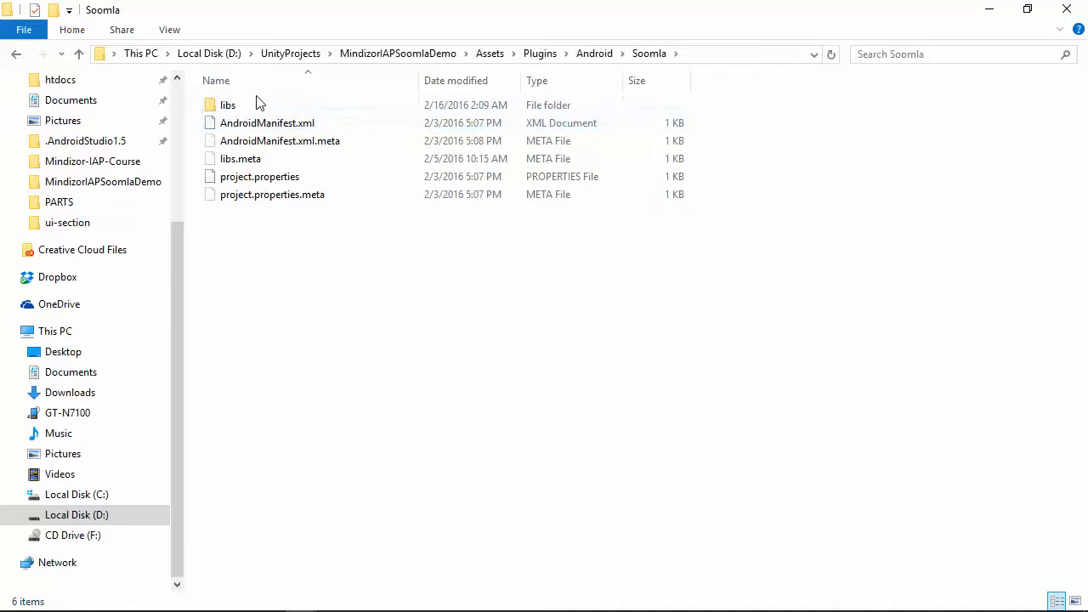
left_click(228, 104)
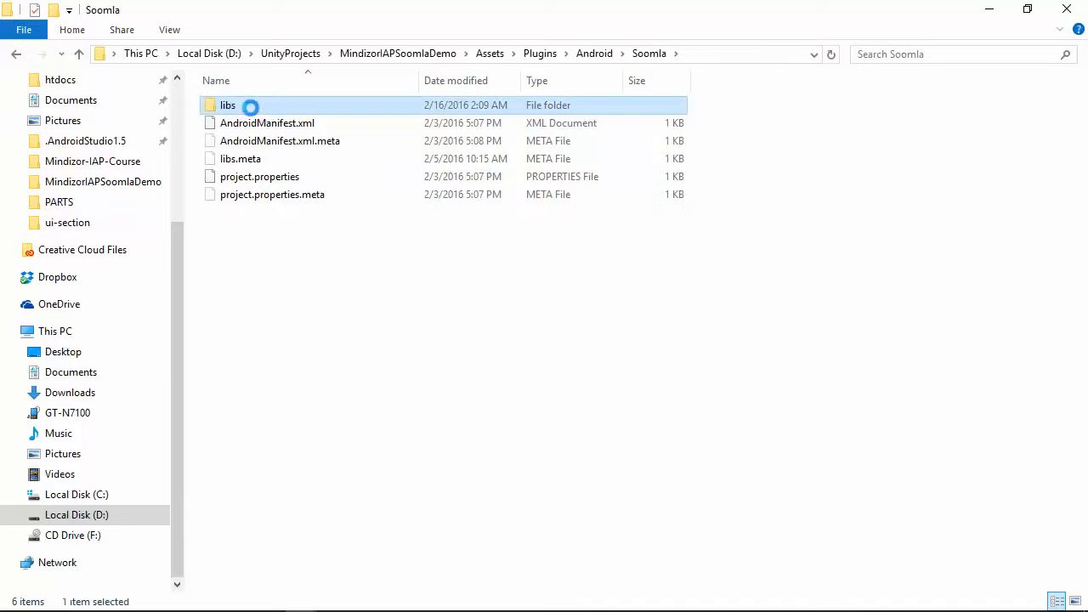
double_click(228, 105)
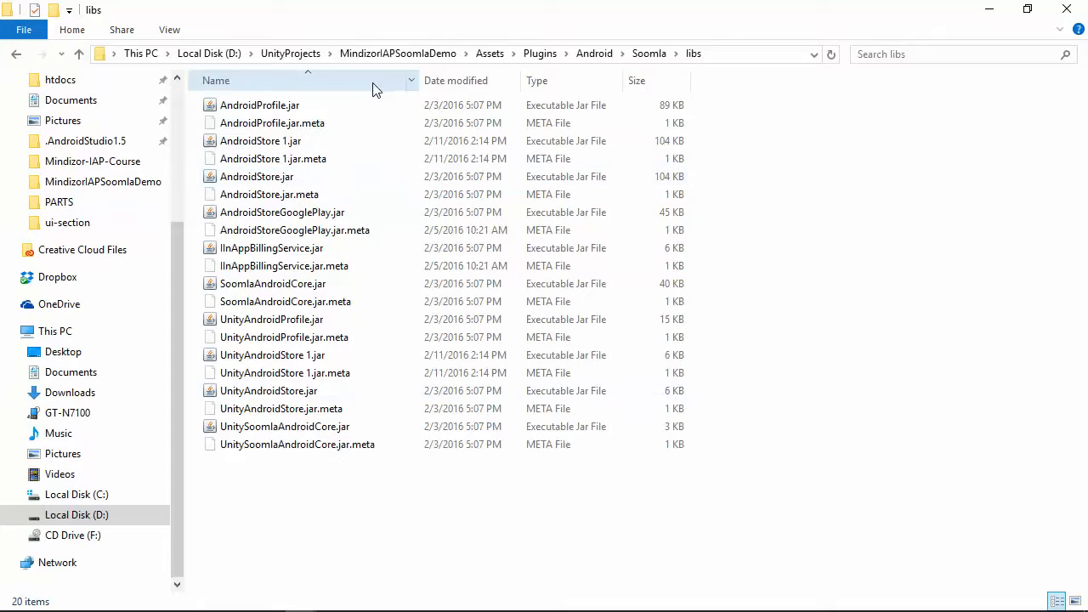
left_click_drag(411, 80, 683, 80)
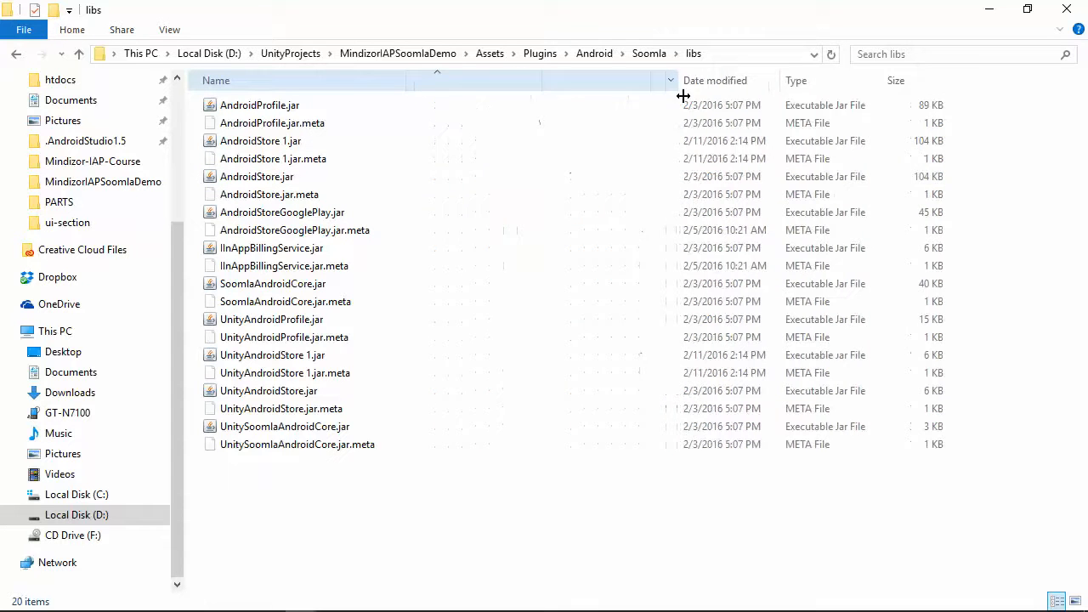
left_click_drag(682, 80, 435, 80)
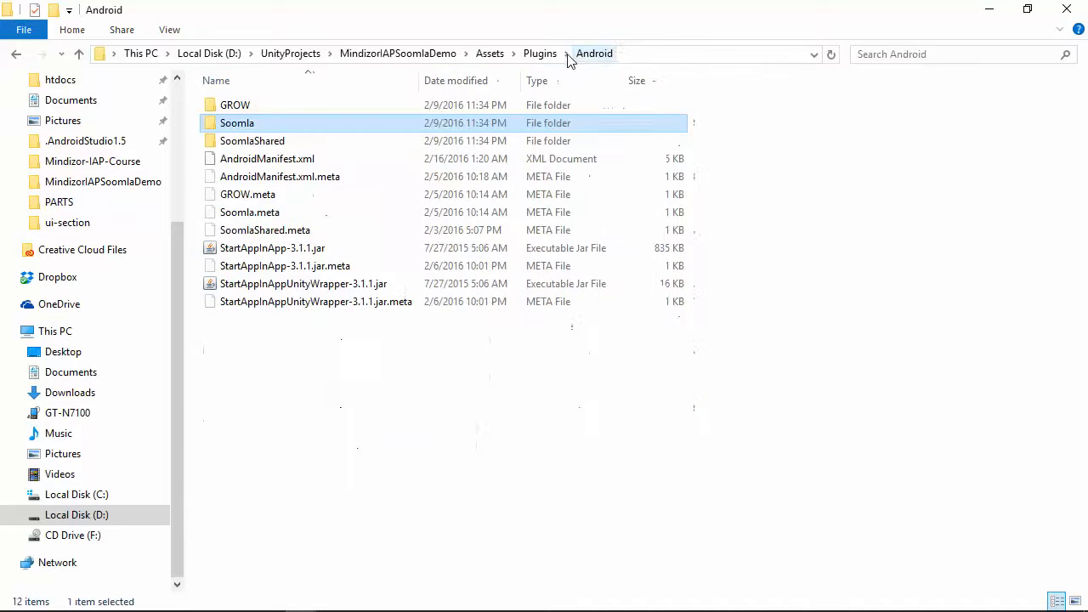
left_click(540, 54)
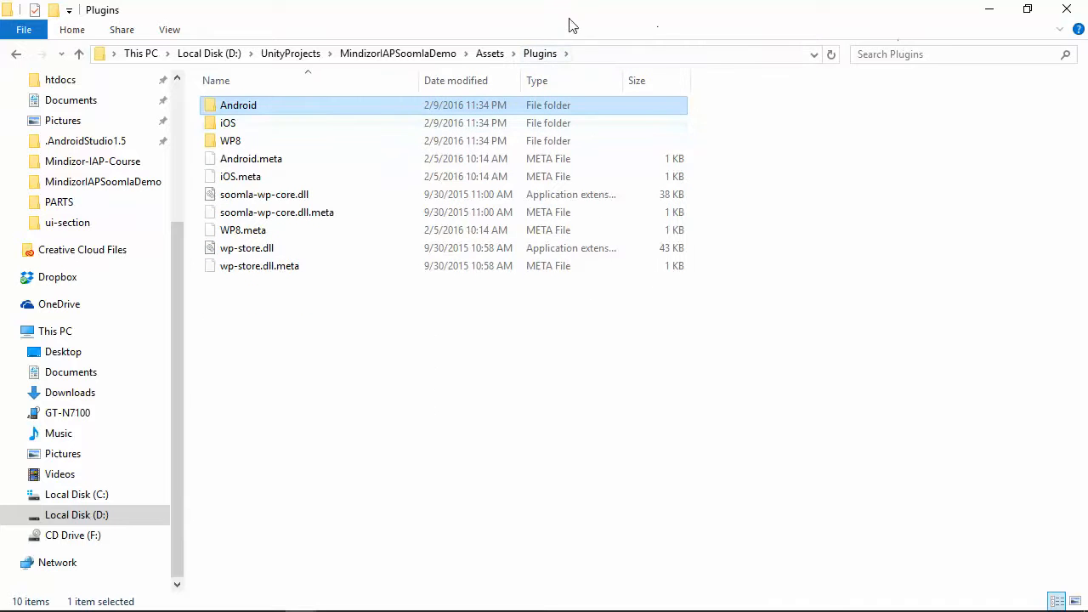
Step: Search Plugins for jar files, compare UnityAndroidStore jars, and sort results by name
left_click(936, 53)
type("*.jar")
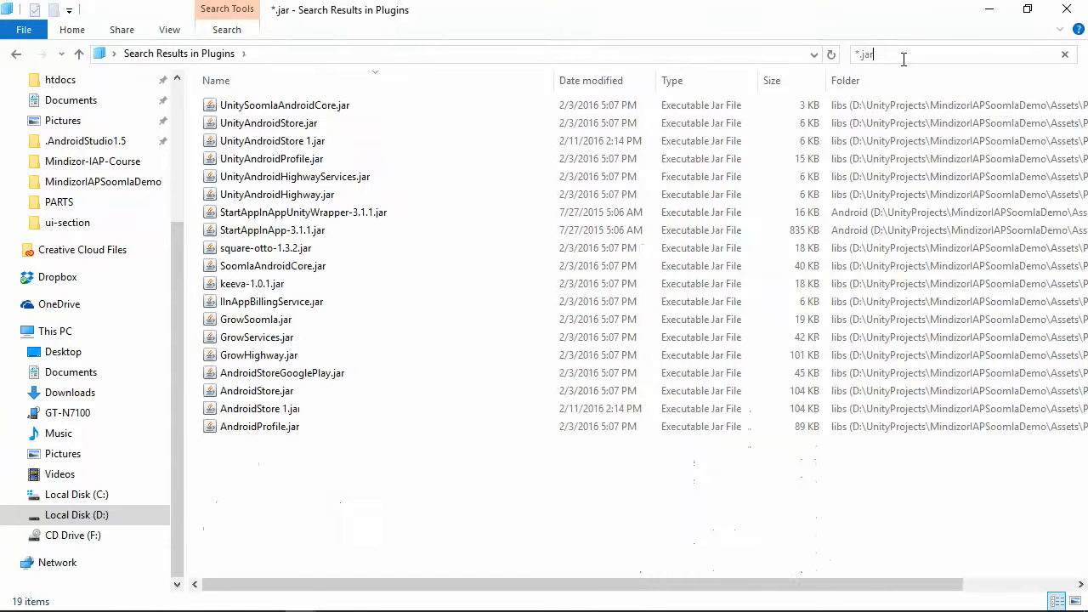
mouse_move(620, 140)
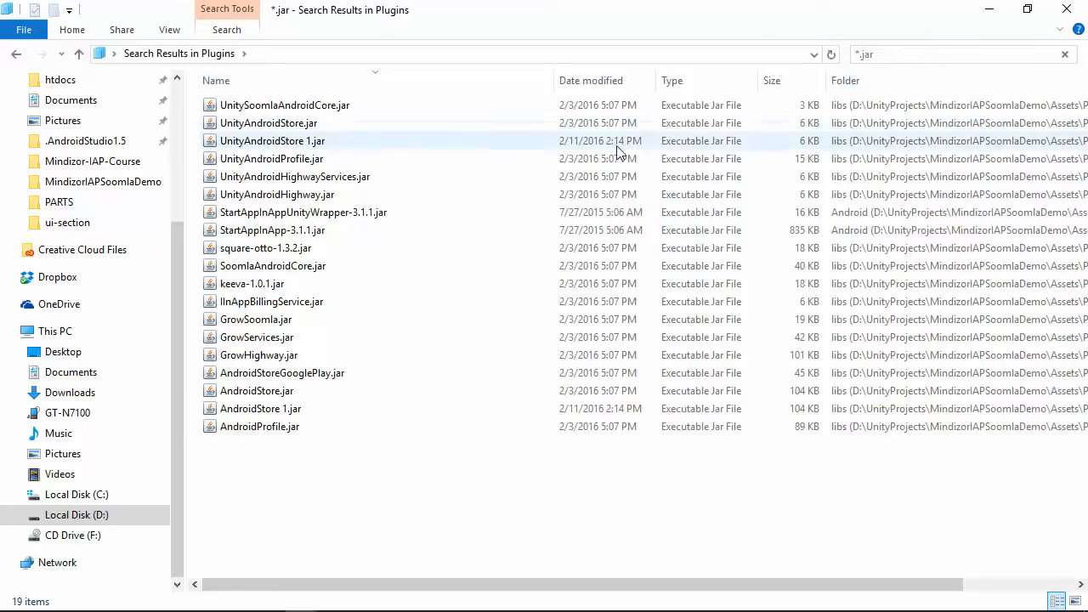
left_click(272, 141)
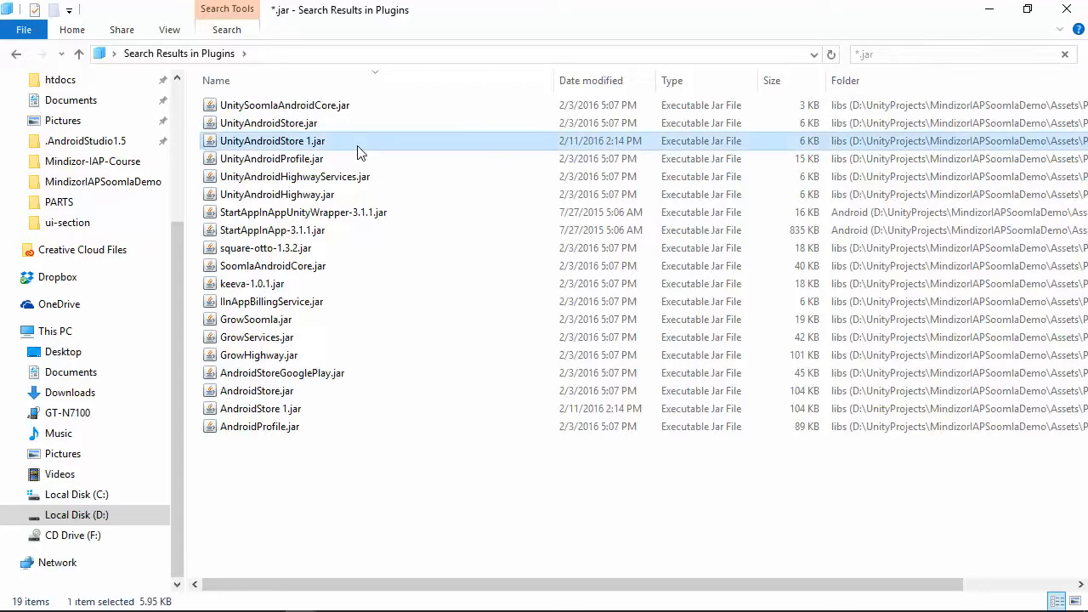
mouse_move(374, 145)
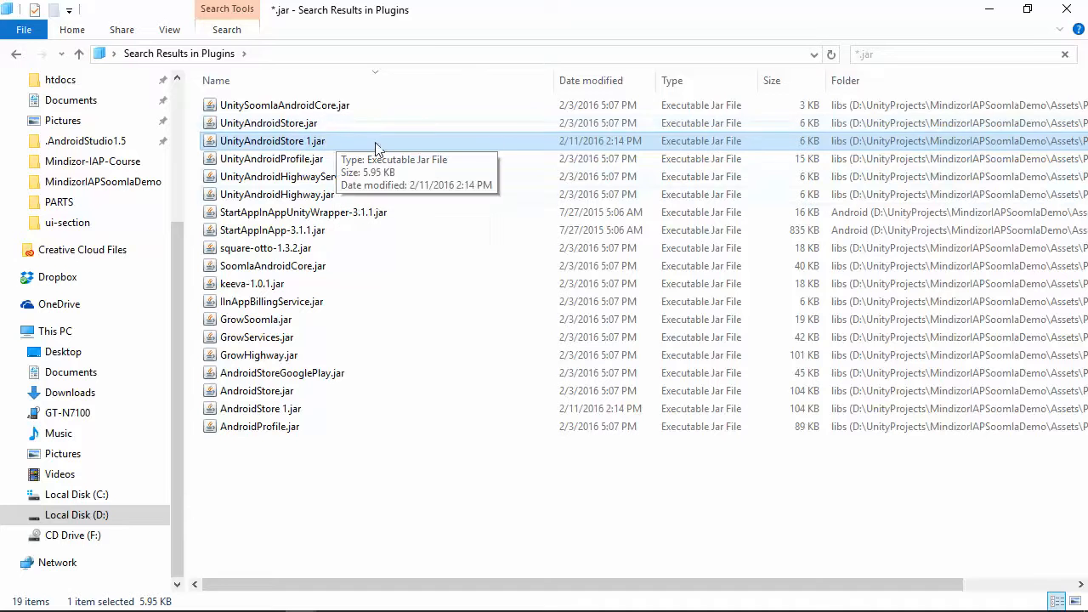
mouse_move(449, 143)
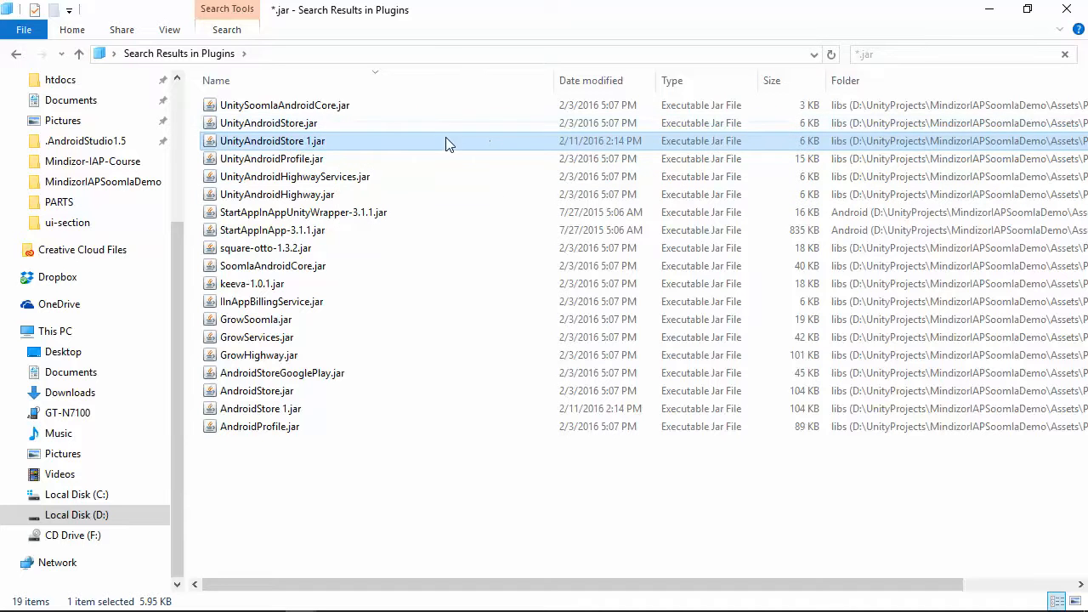
left_click(267, 123)
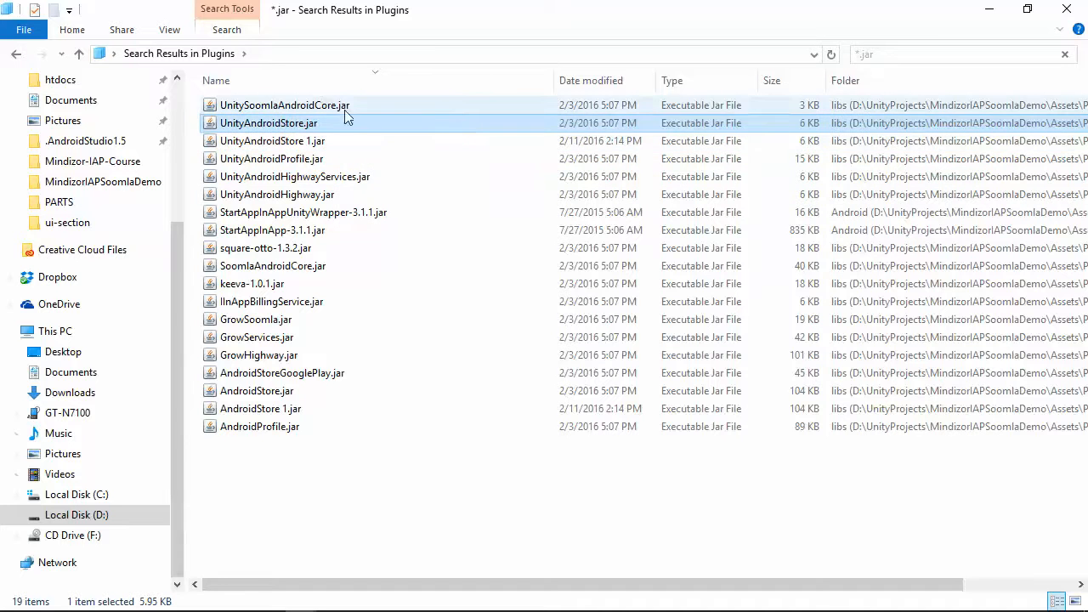
left_click(259, 426)
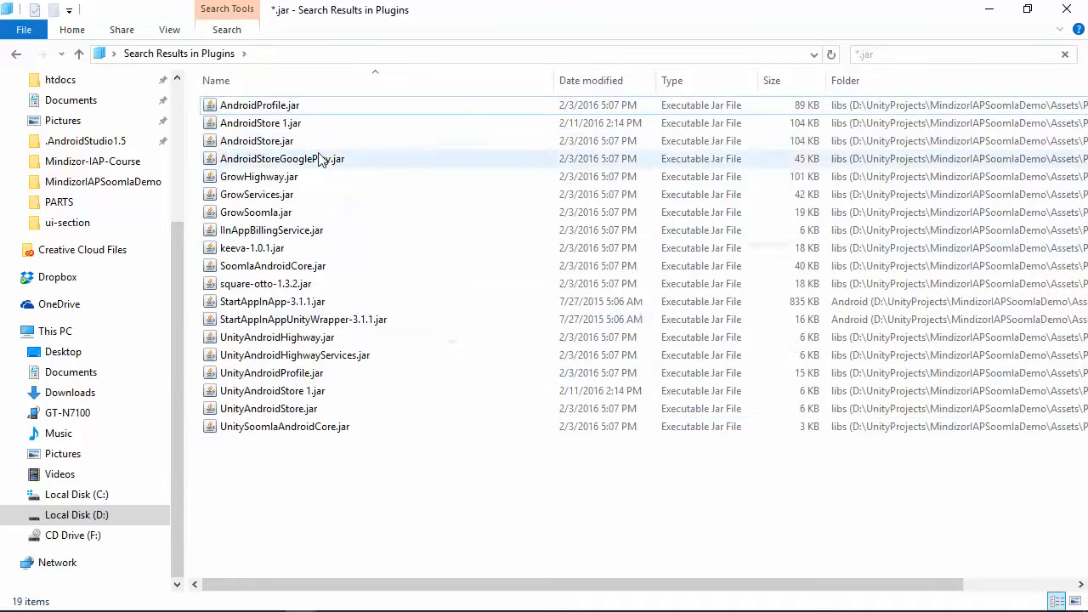
mouse_move(304, 170)
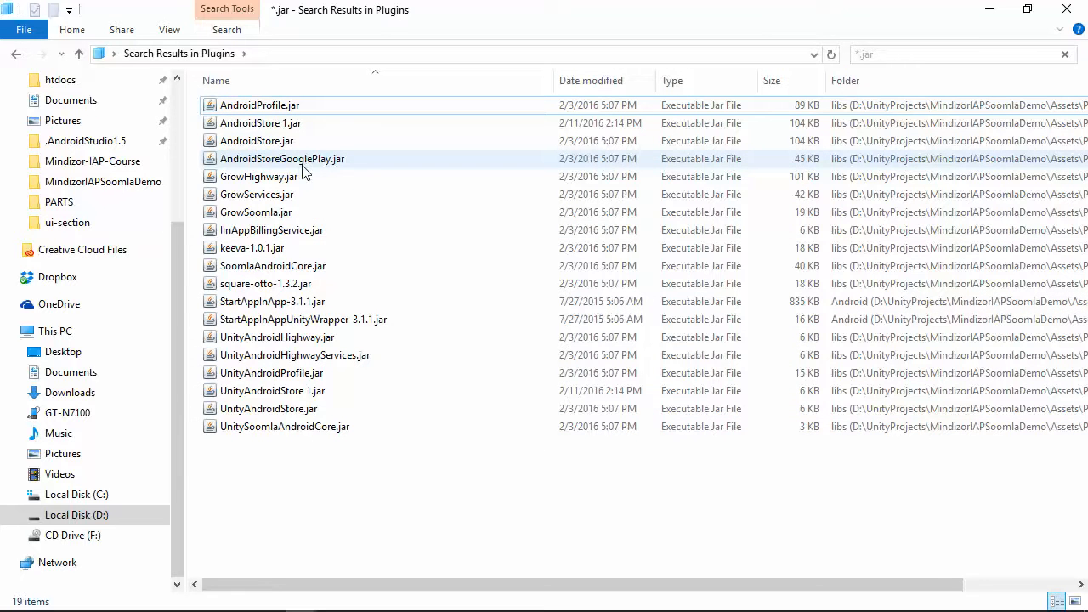
mouse_move(440, 302)
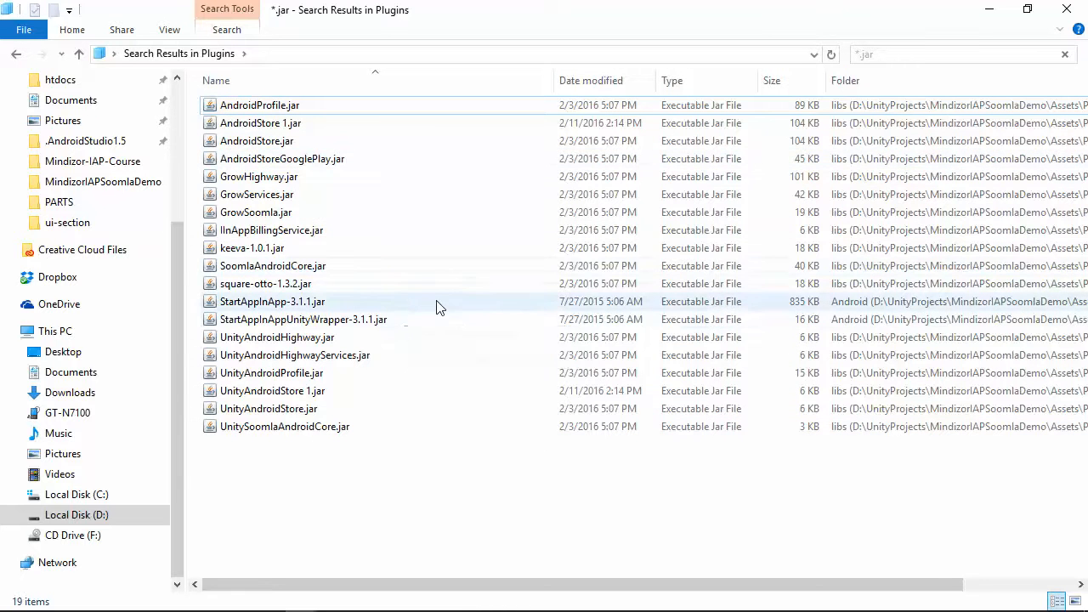
Step: Select all found jars, then compare AndroidStore.jar with AndroidStore 1.jar
left_click(259, 105)
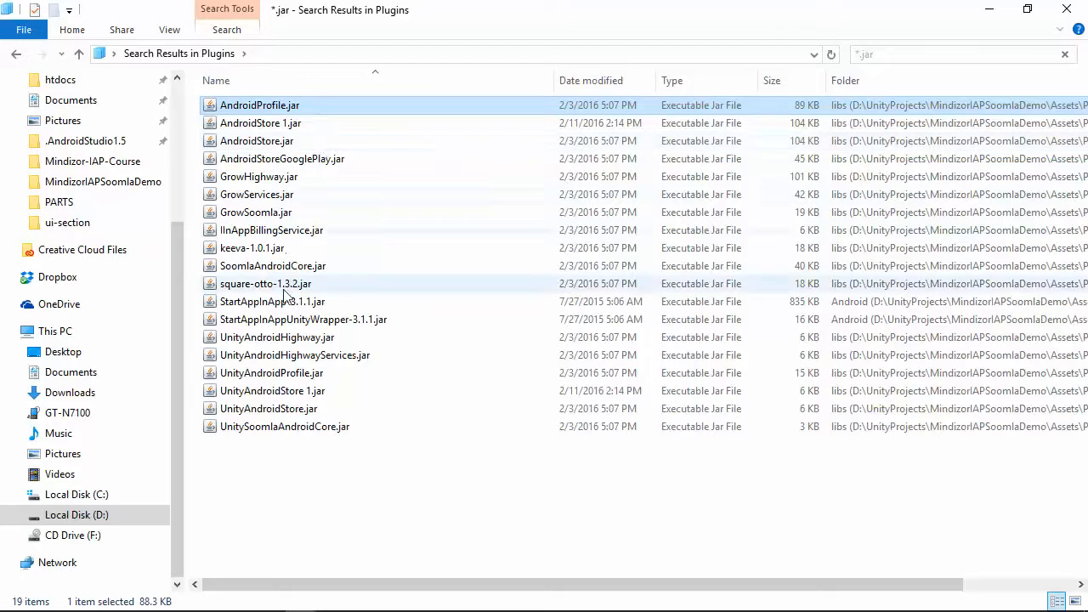
key("ctrl+a")
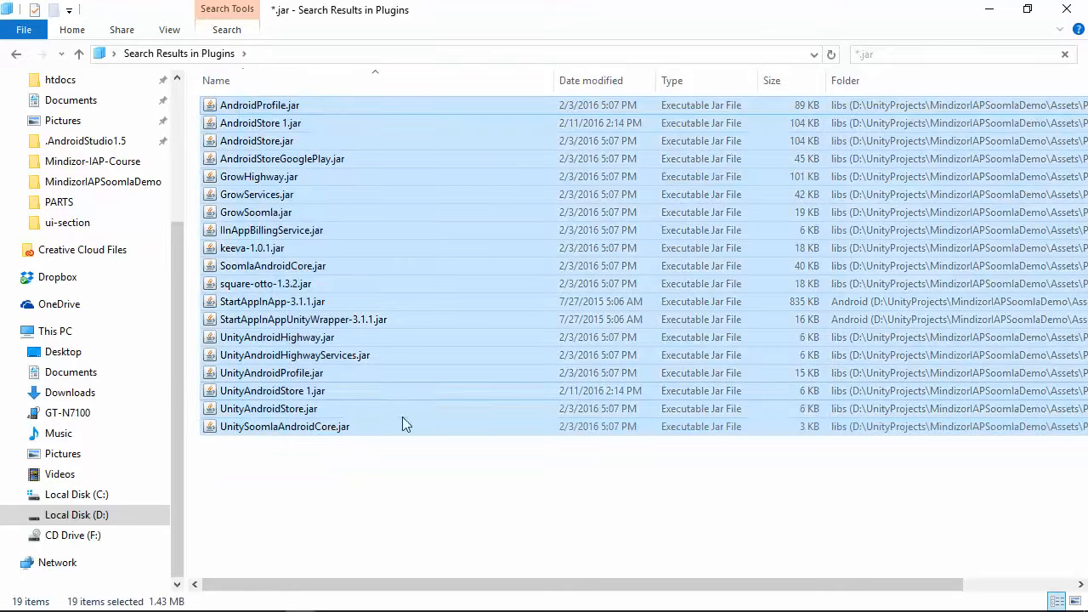
left_click(261, 124)
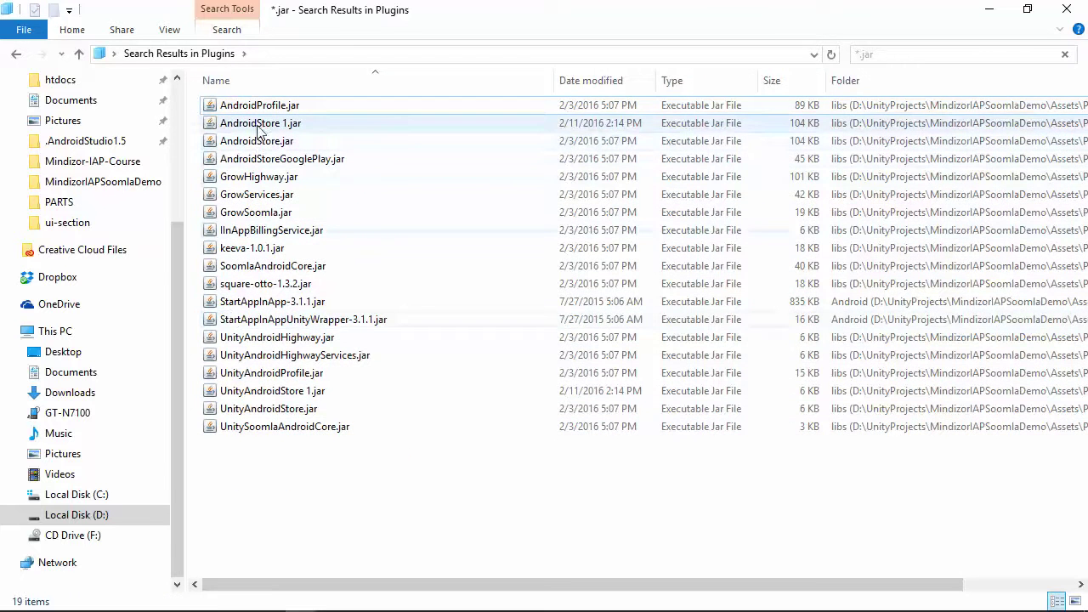
left_click(255, 140)
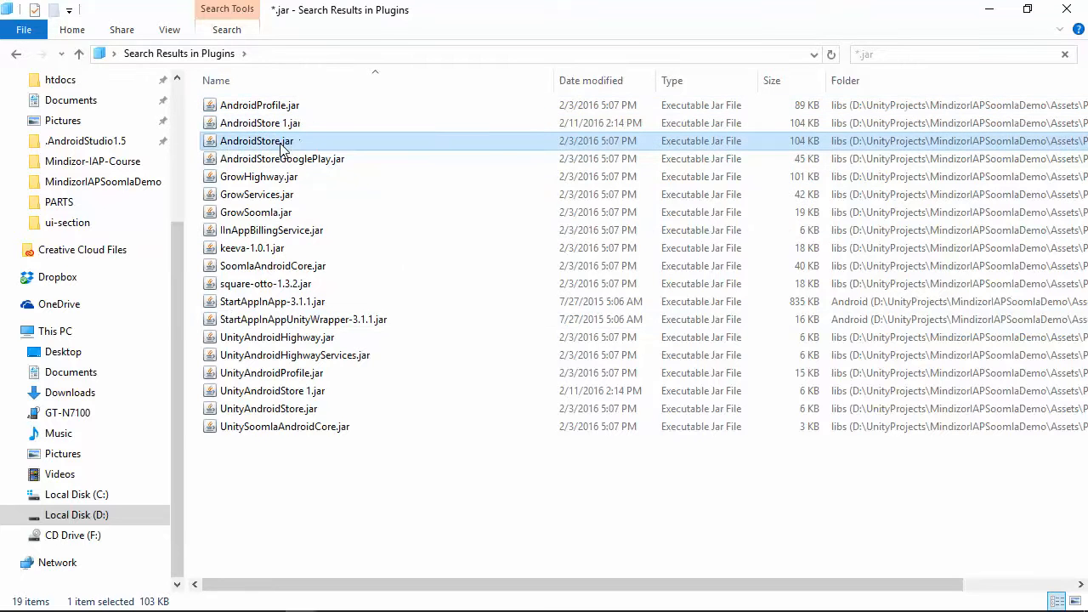
left_click(259, 123)
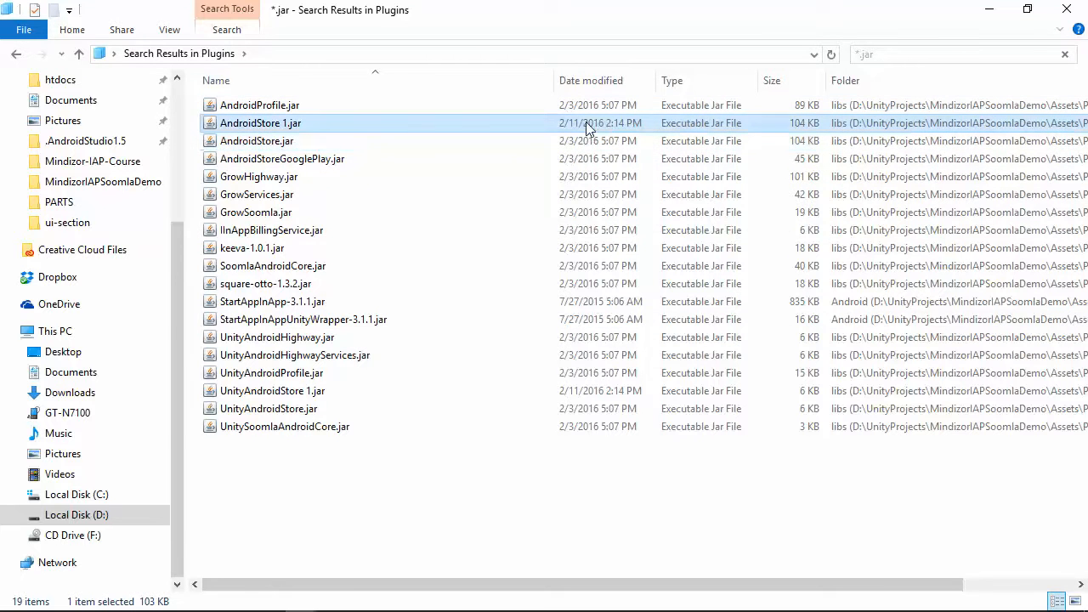
left_click(256, 140)
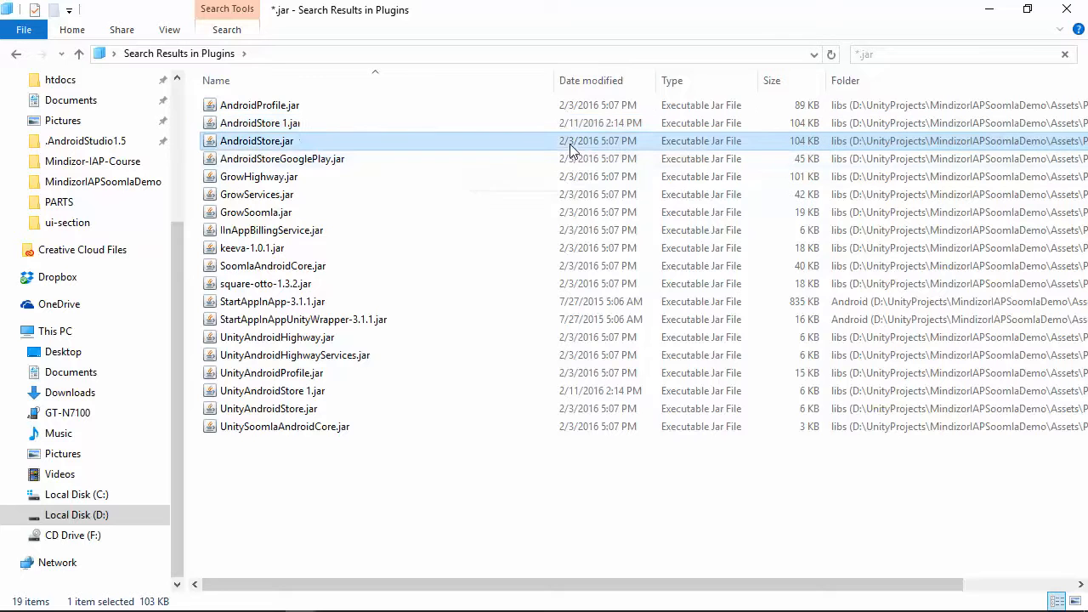
mouse_move(323, 140)
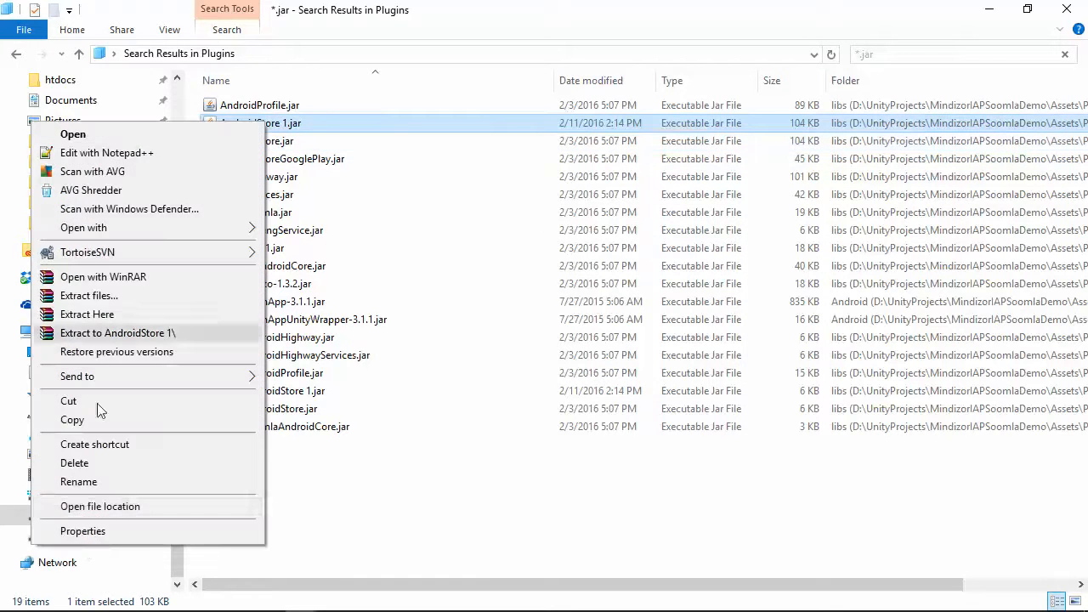
left_click(78, 481)
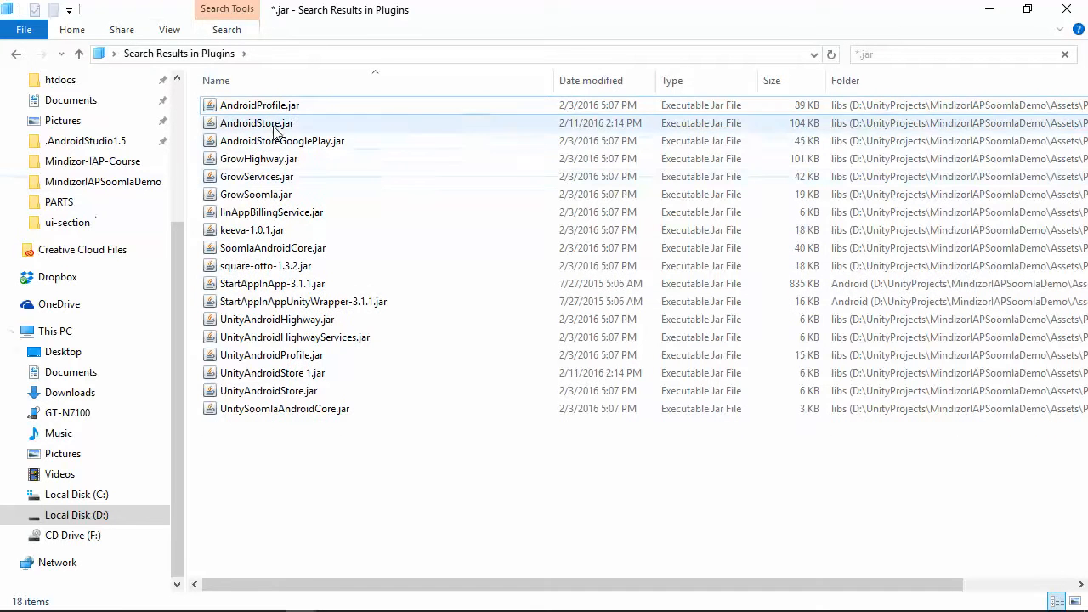
left_click(256, 123)
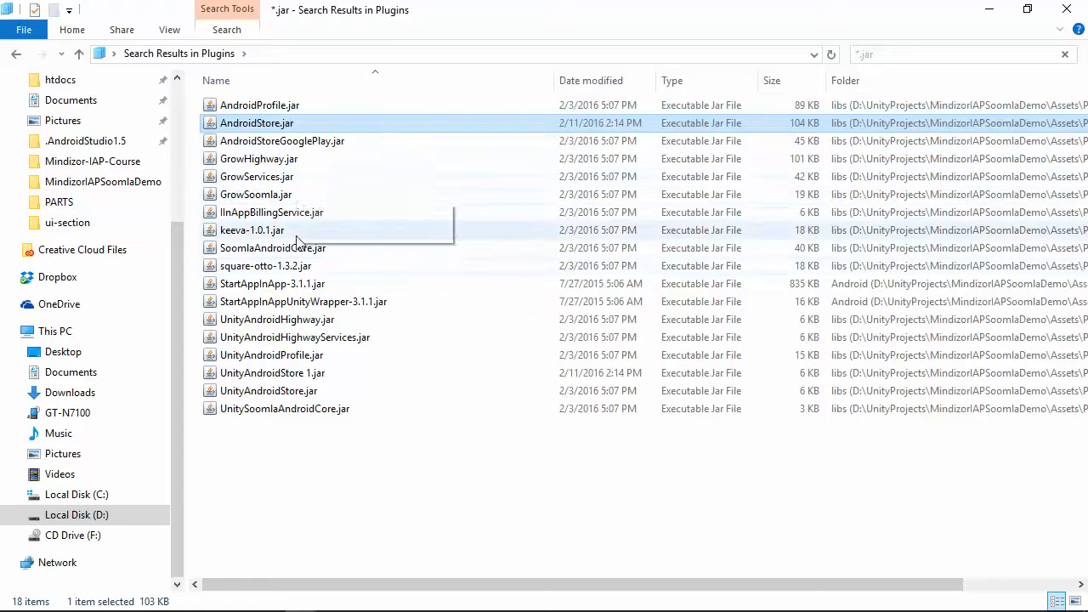
mouse_move(410, 308)
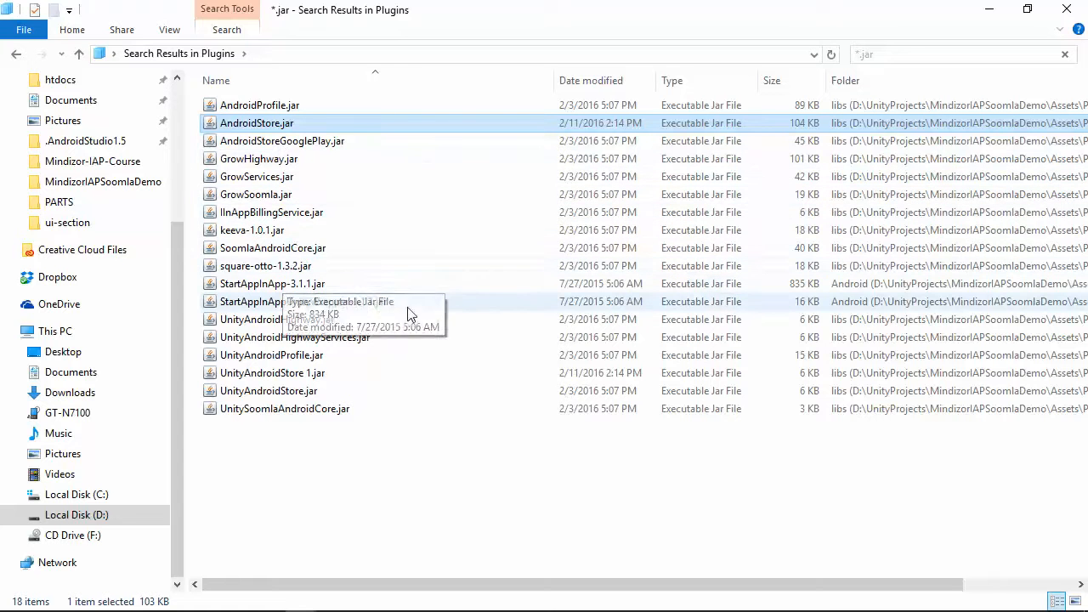
mouse_move(357, 431)
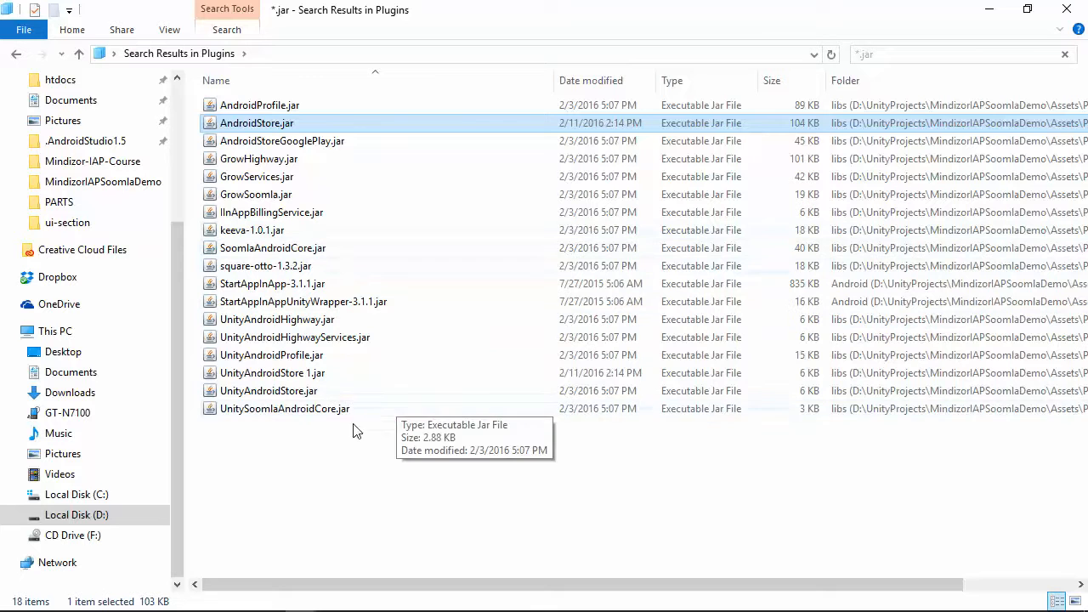
mouse_move(312, 409)
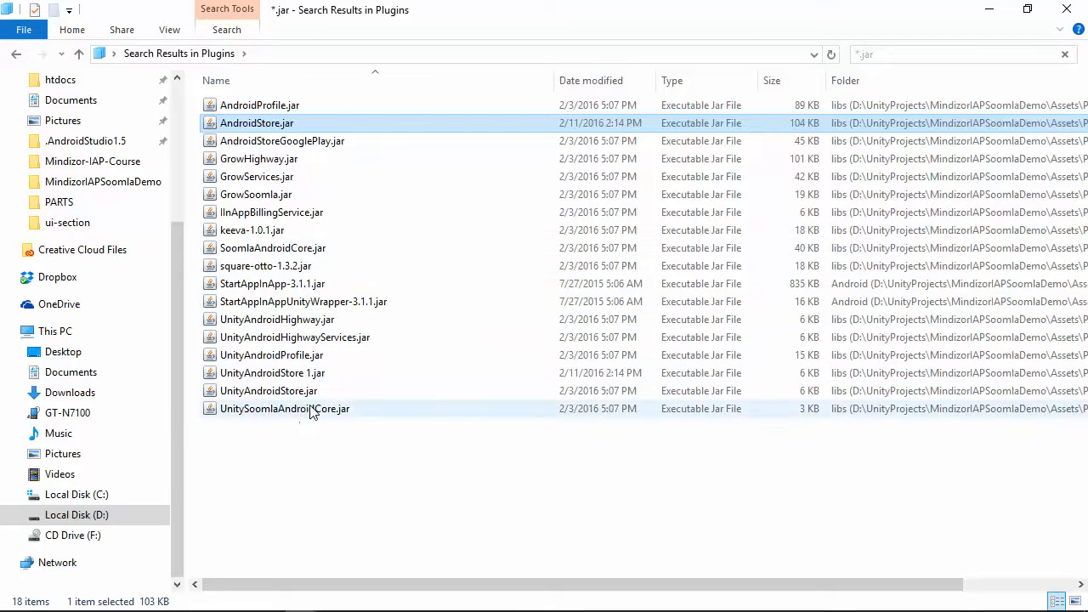
Step: Replace the old UnityAndroidStore.jar with the newer UnityAndroidStore 1.jar copy
left_click(267, 391)
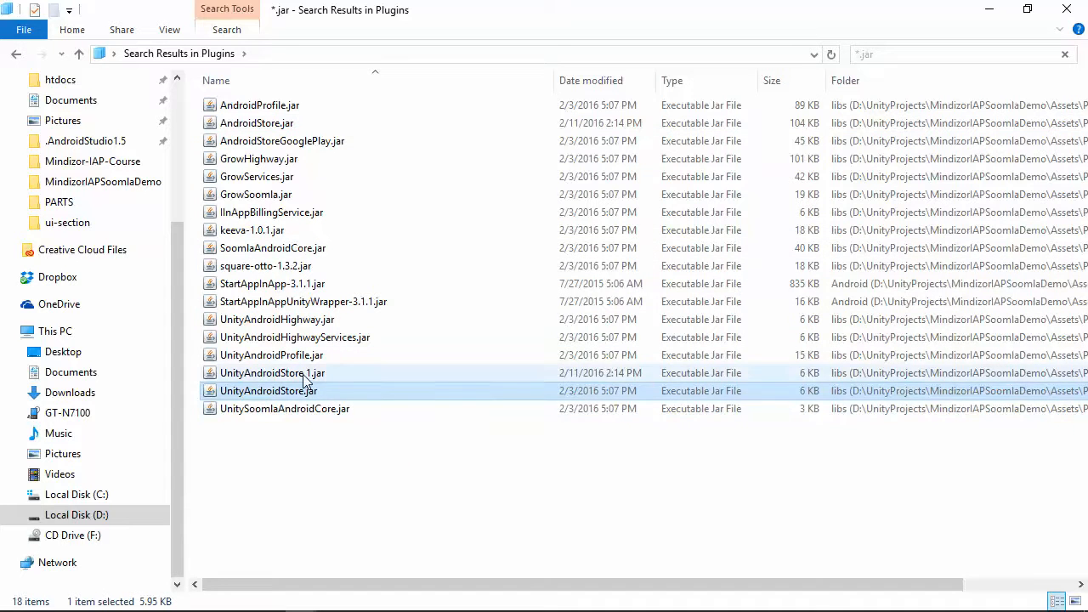
left_click(272, 372)
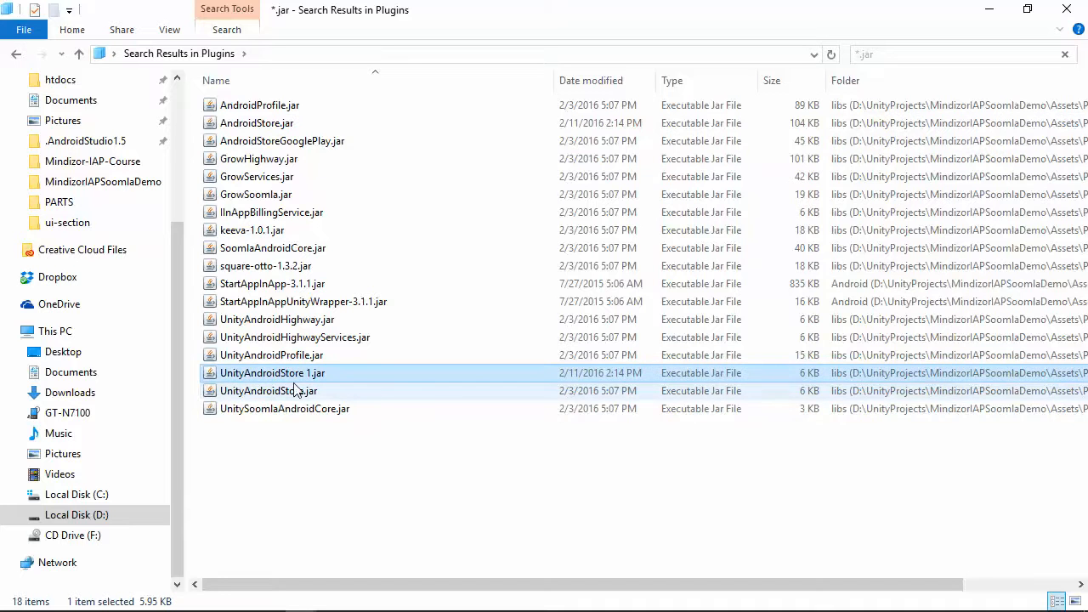
left_click(267, 390)
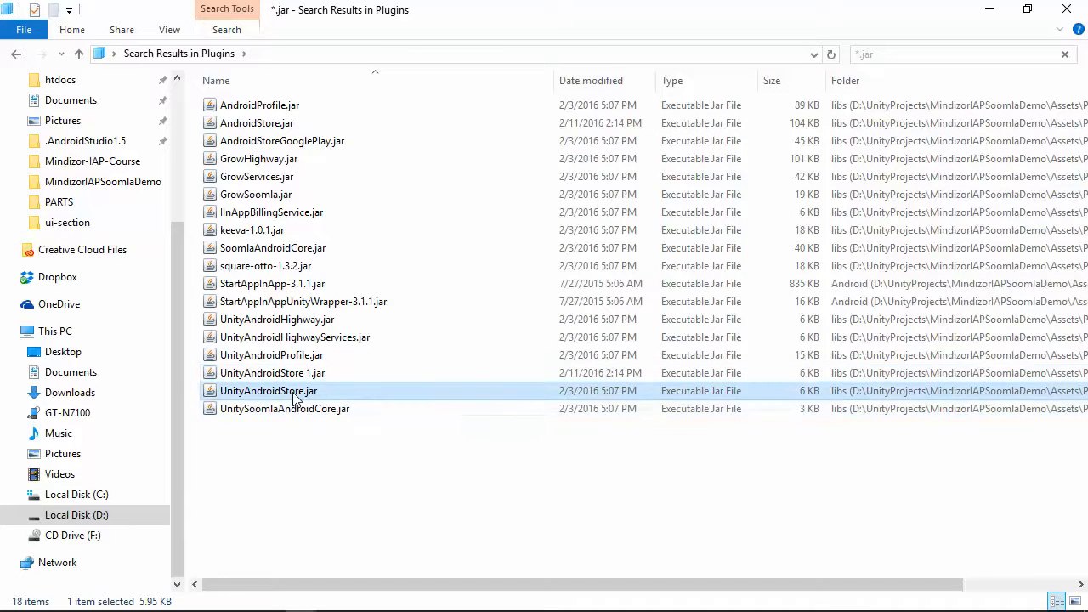
right_click(267, 390)
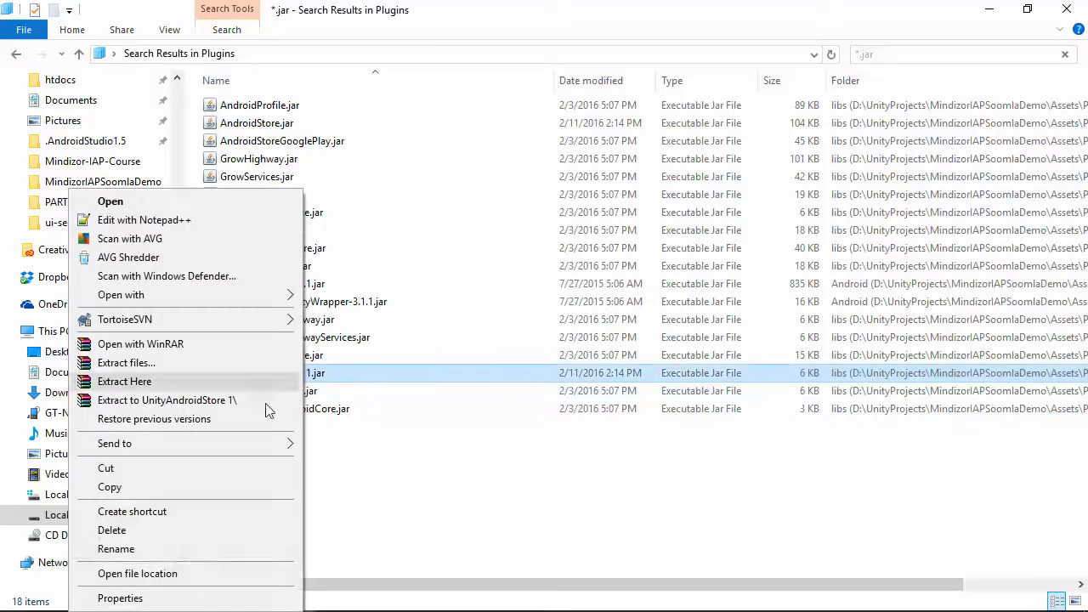
left_click(116, 548)
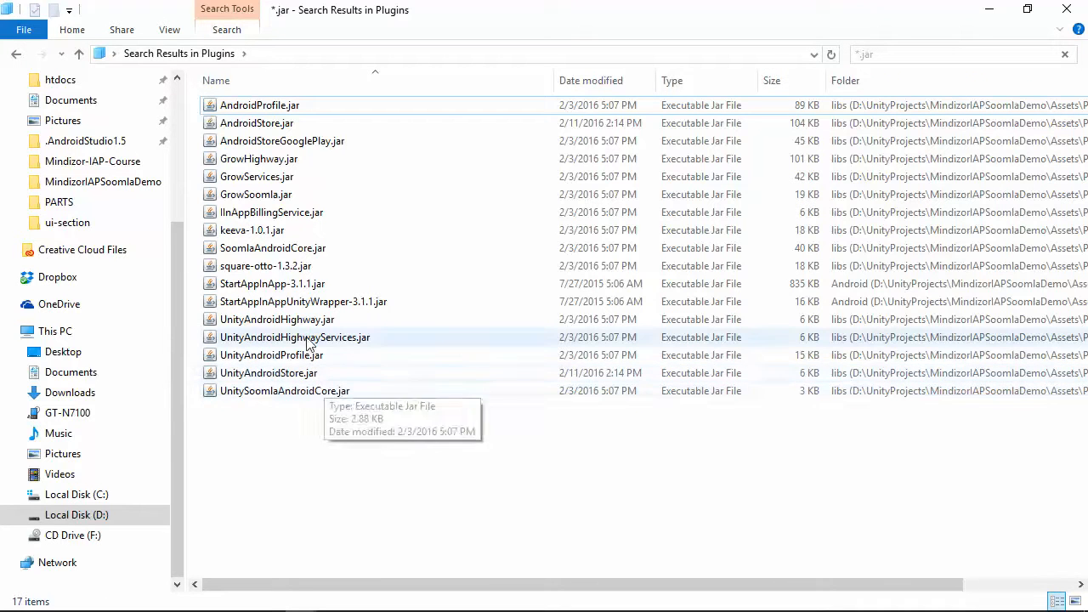
mouse_move(303, 283)
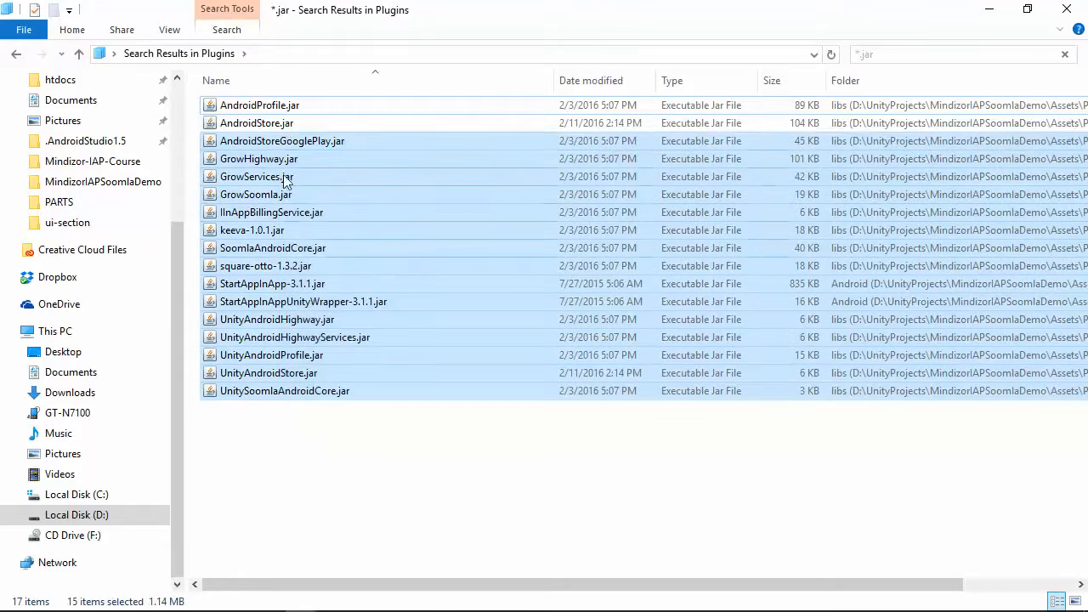
Step: Review the remaining jars: AndroidStoreGooglePlay, IInAppBillingService, UnityAndroidHighway
left_click(282, 141)
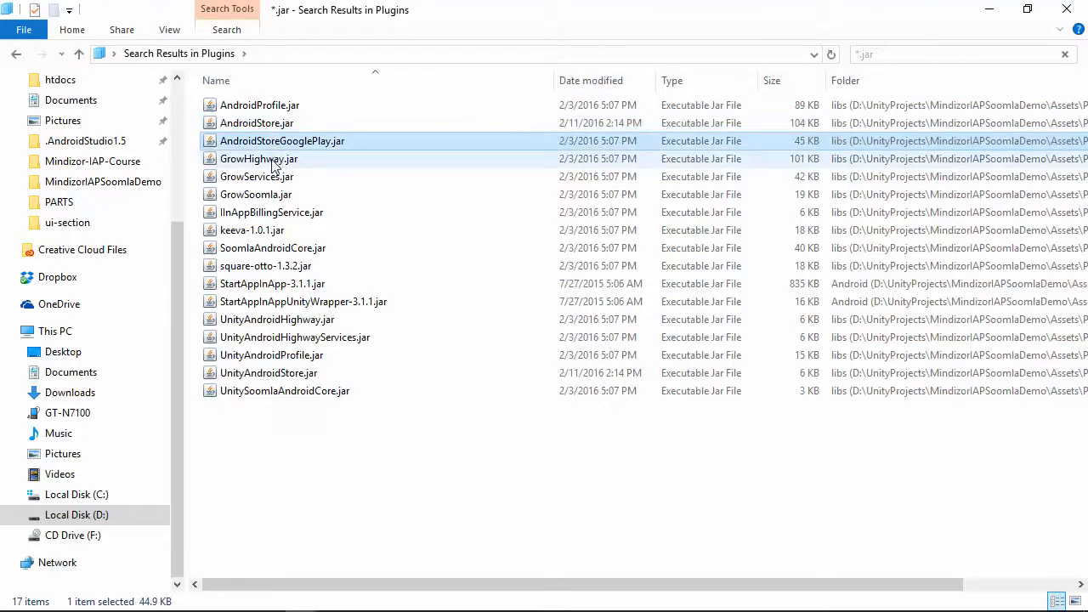
left_click(271, 211)
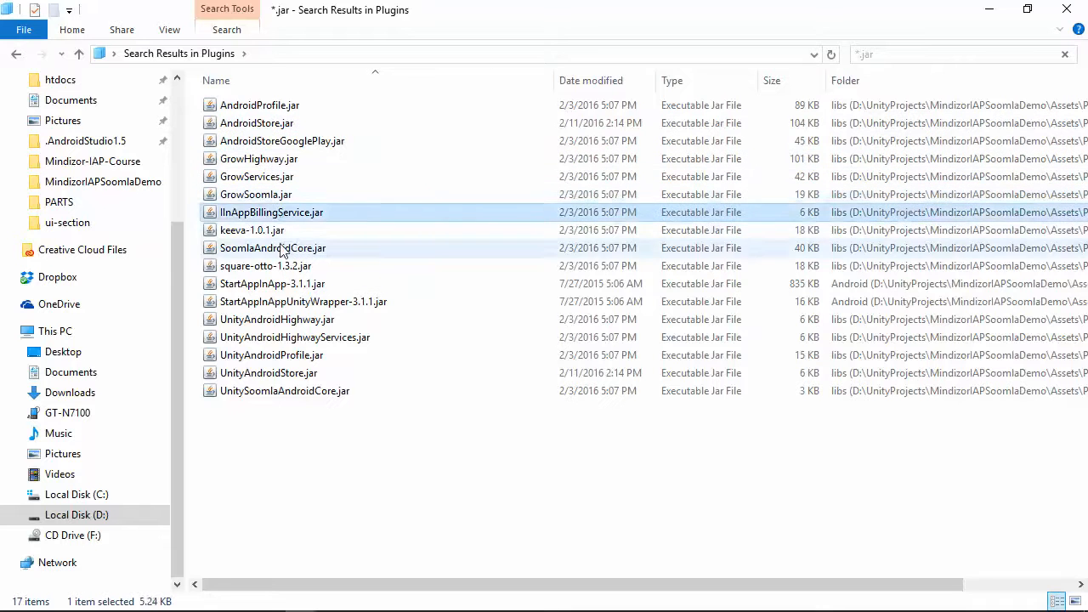
left_click(276, 319)
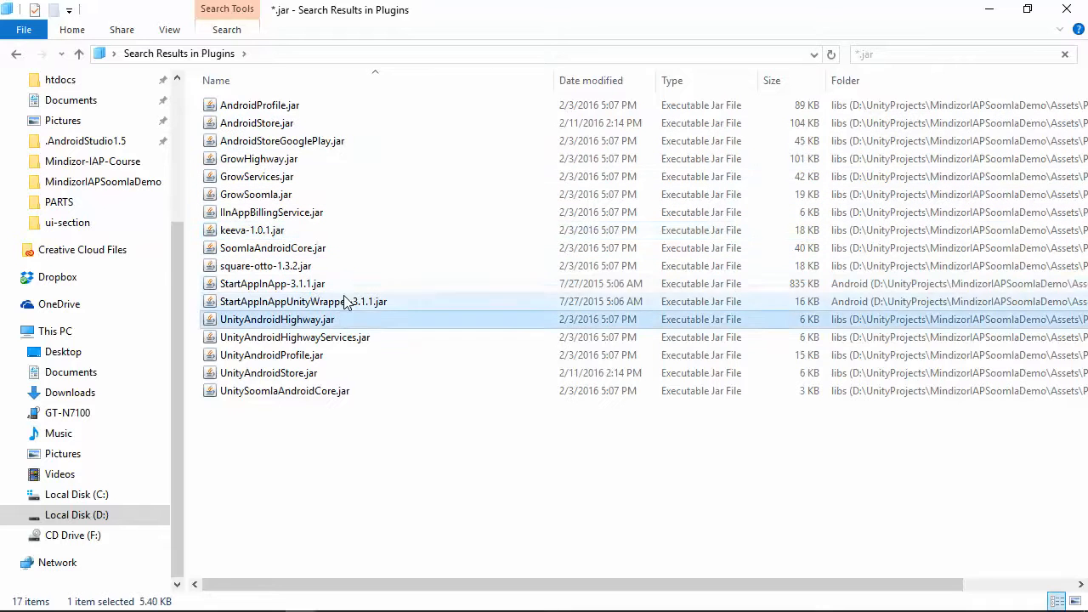
left_click(271, 355)
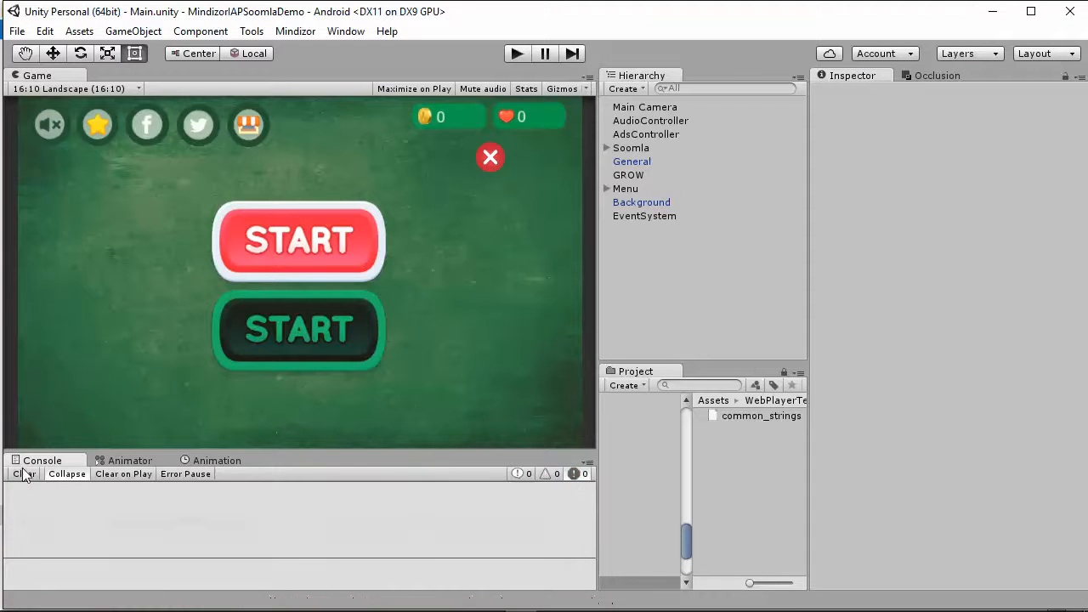
Step: Reopen Android Build Settings, check Other and Publishing Settings, and start the build
left_click(16, 30)
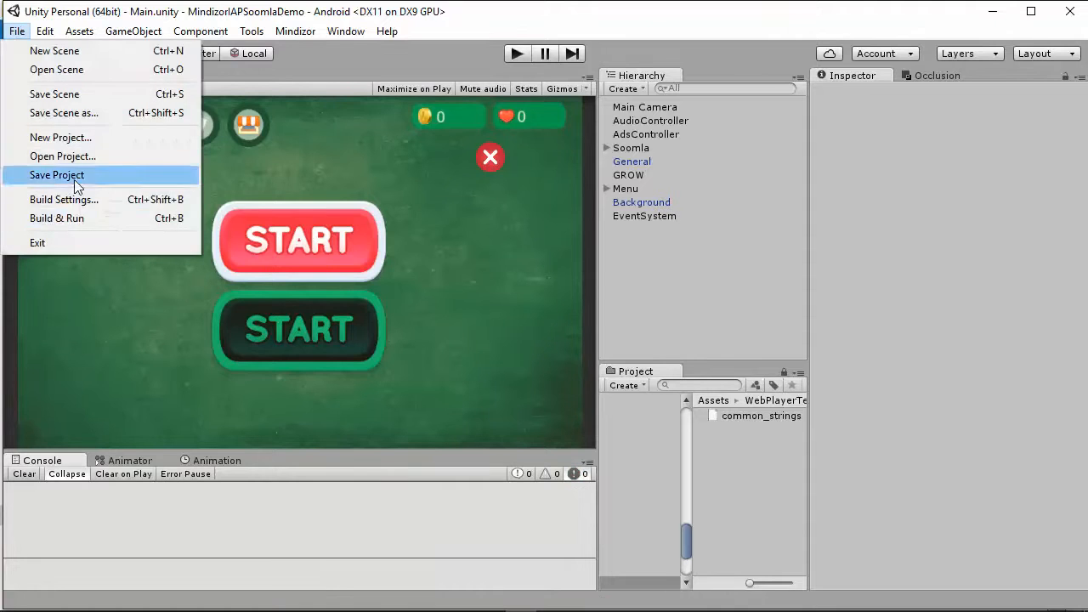
left_click(64, 199)
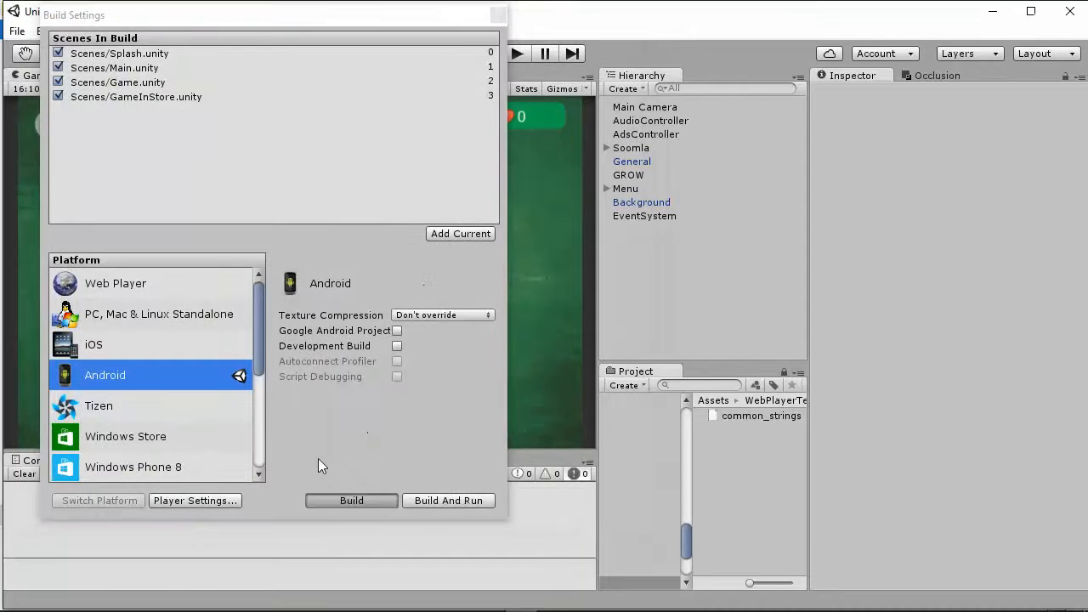
left_click(195, 500)
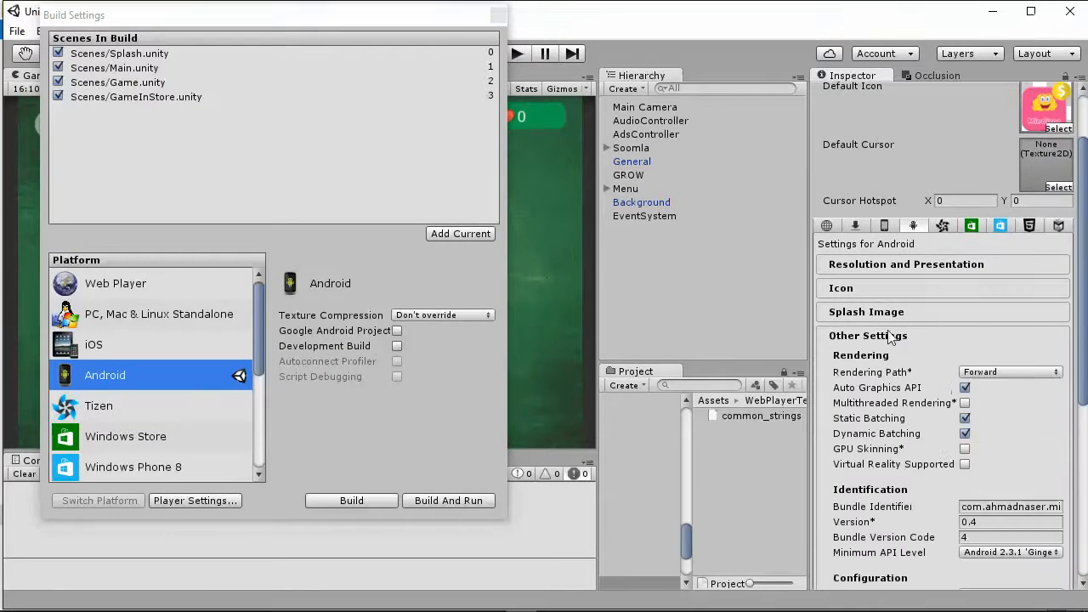
scroll("down", 3)
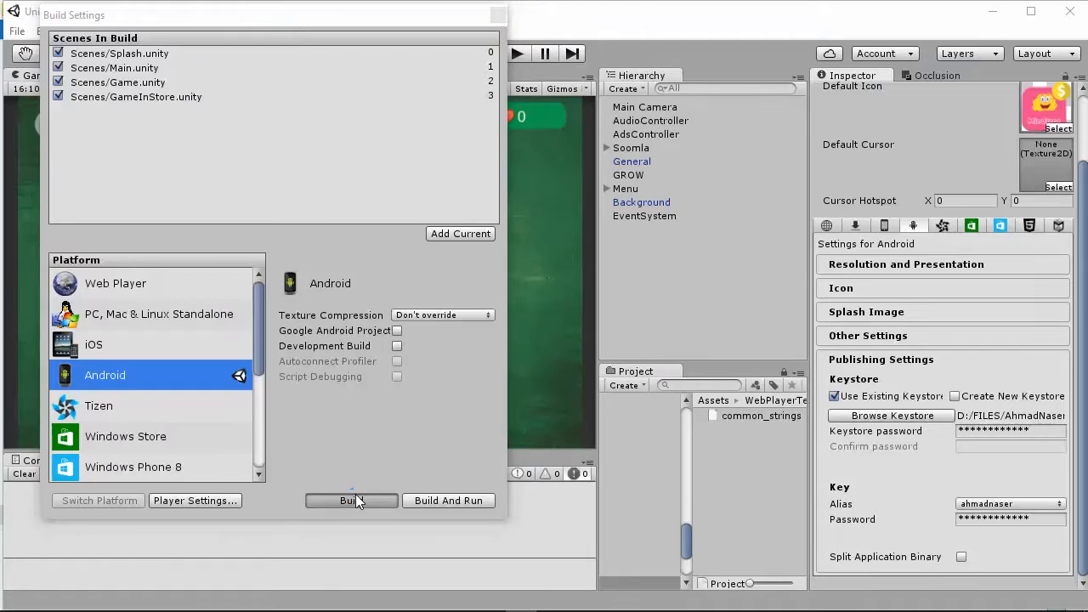
left_click(351, 500)
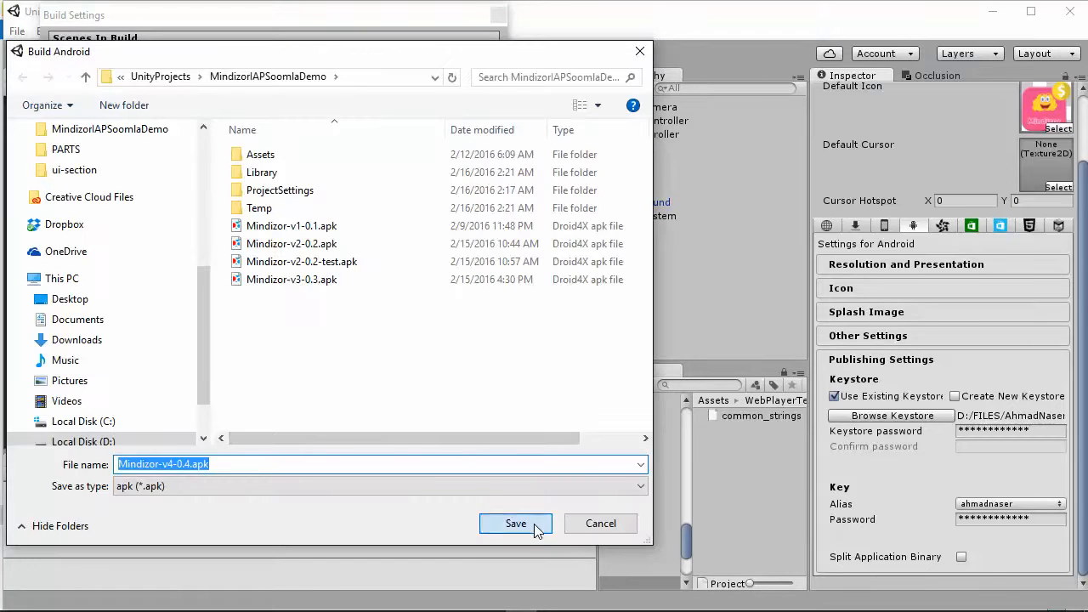
Step: Save Mindizor-v4-0.4.apk and let the build finish with 25 warnings, no errors
left_click(515, 523)
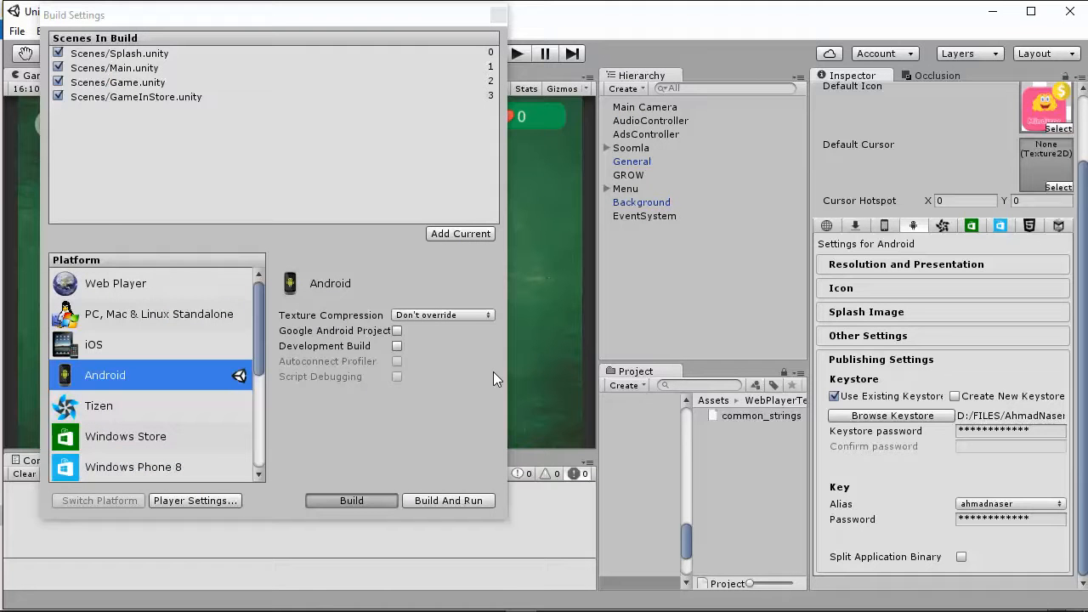
left_click(352, 500)
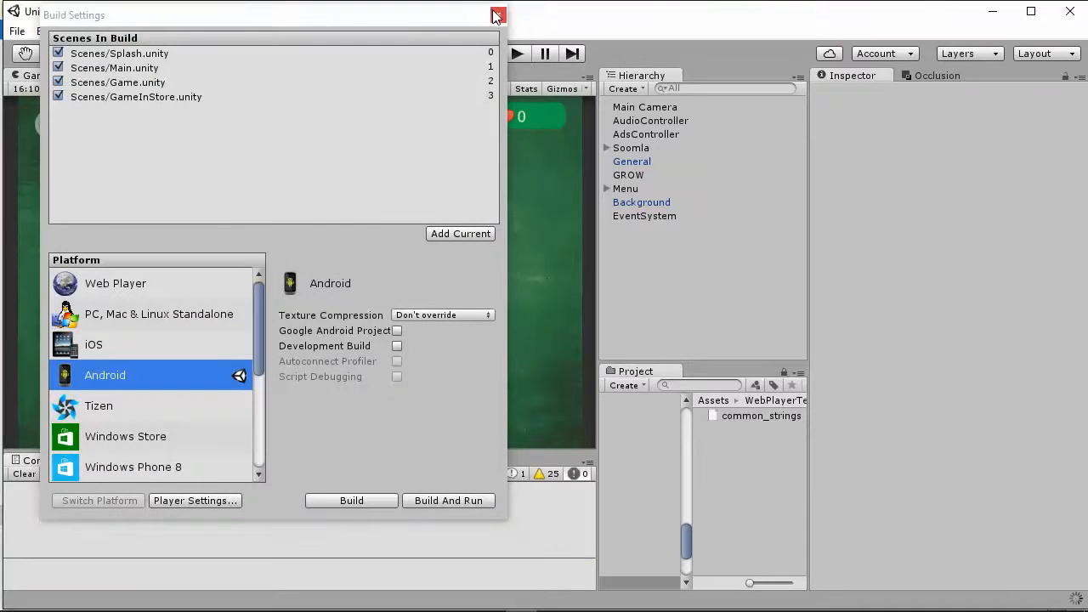
Step: Close Build Settings and review Soomla settings: Google Play billing, core 1.3.0, store 1.11.1
left_click(497, 16)
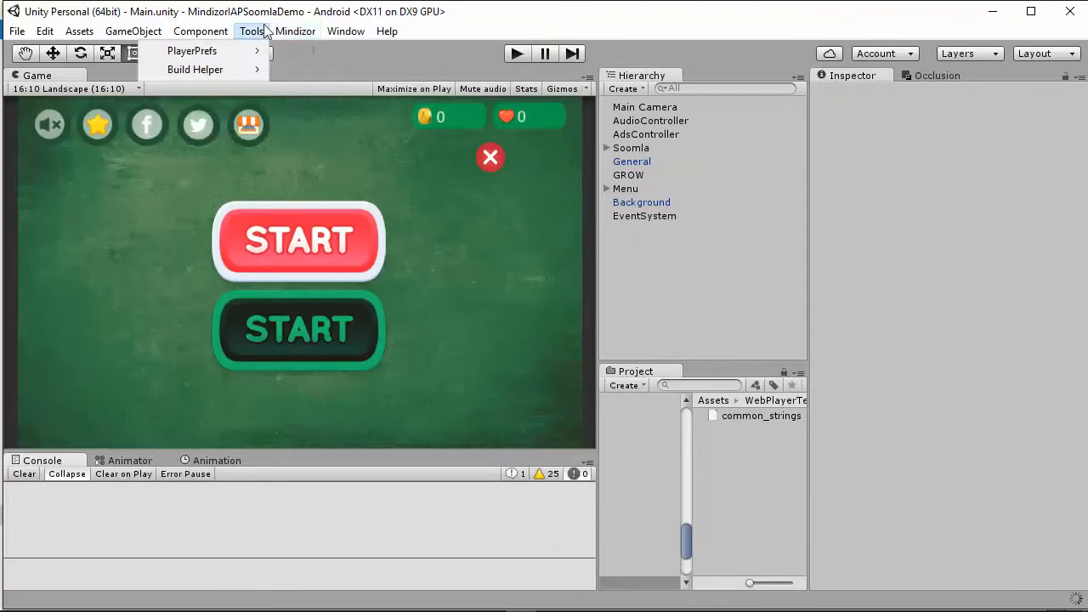
left_click(345, 31)
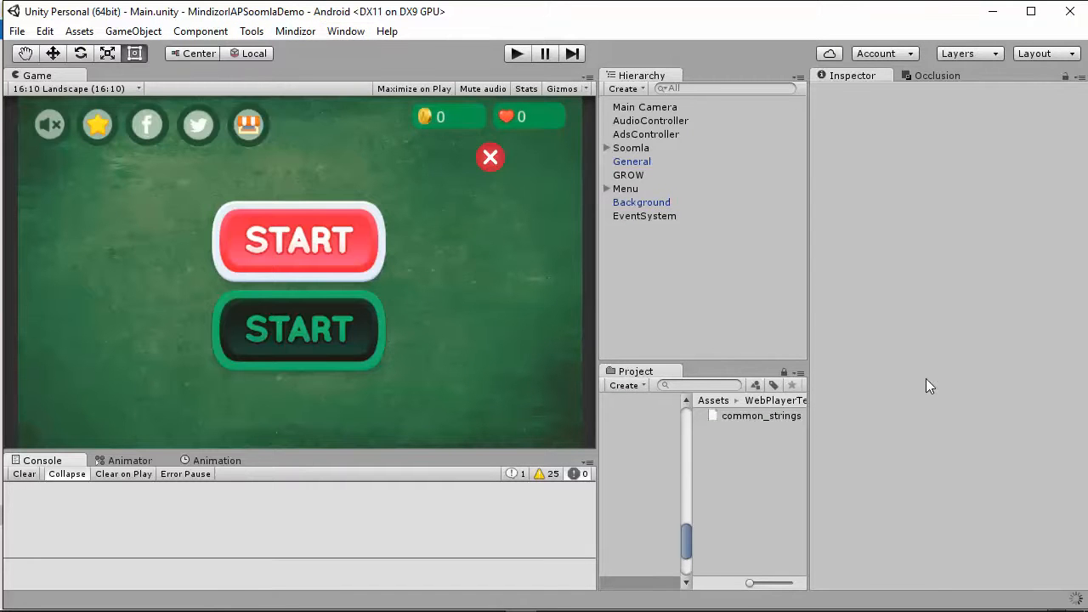
mouse_move(346, 31)
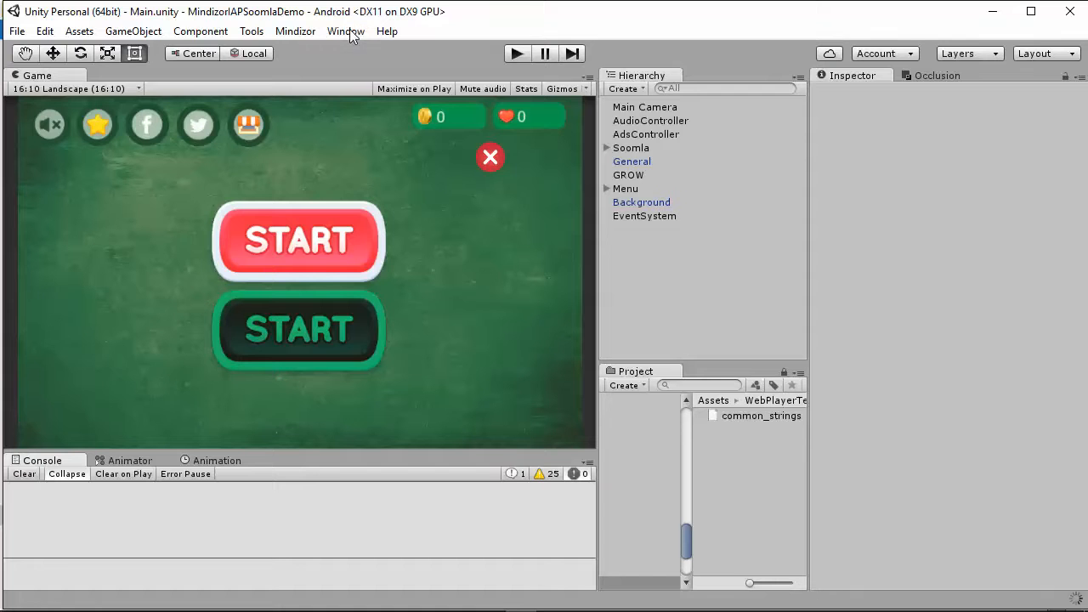
mouse_move(809, 142)
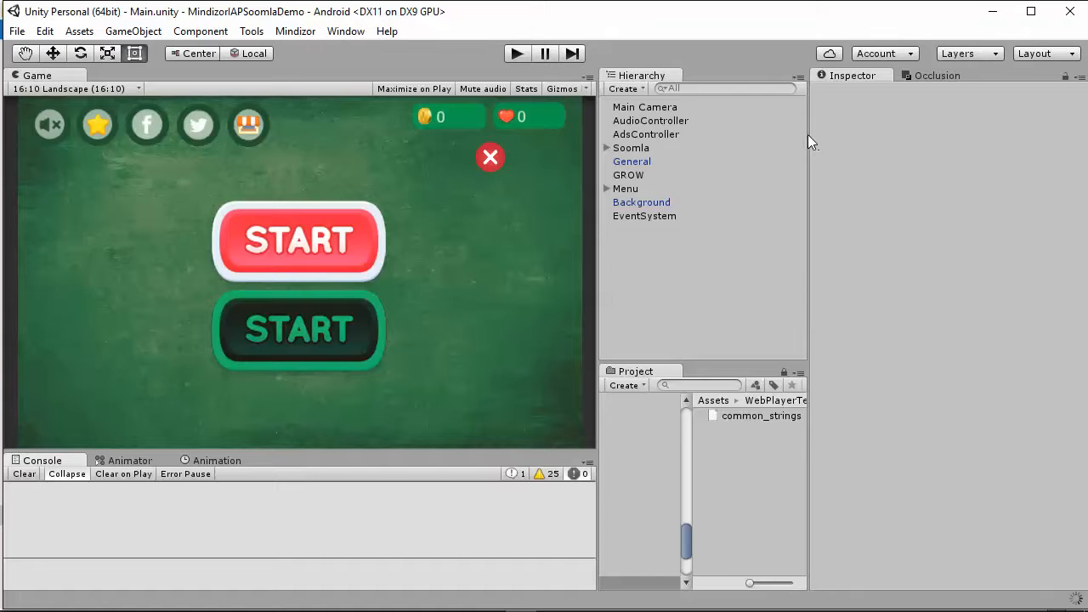
mouse_move(607, 184)
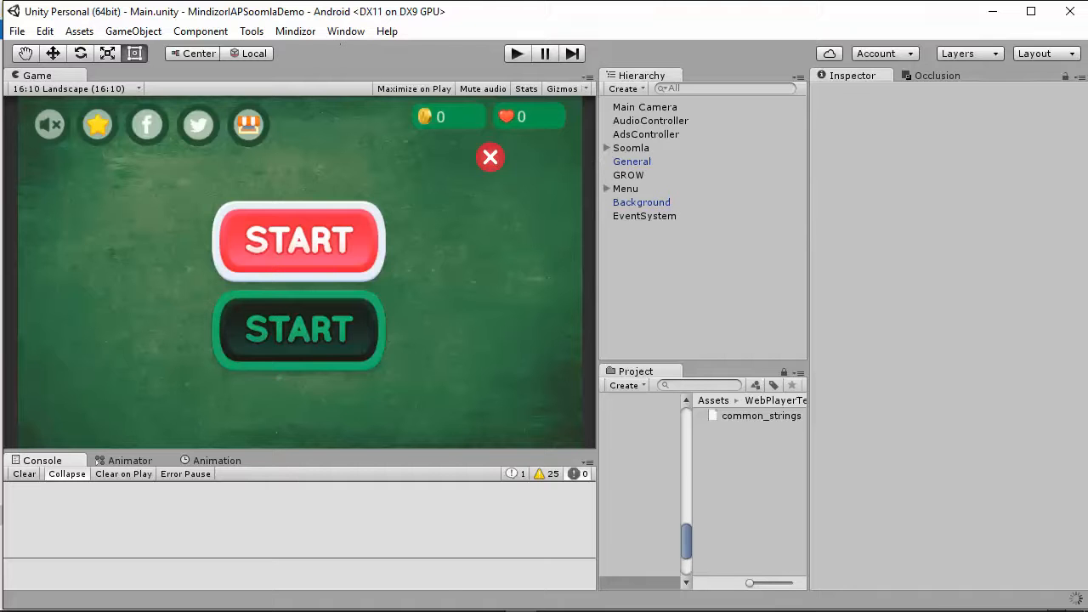
mouse_move(678, 384)
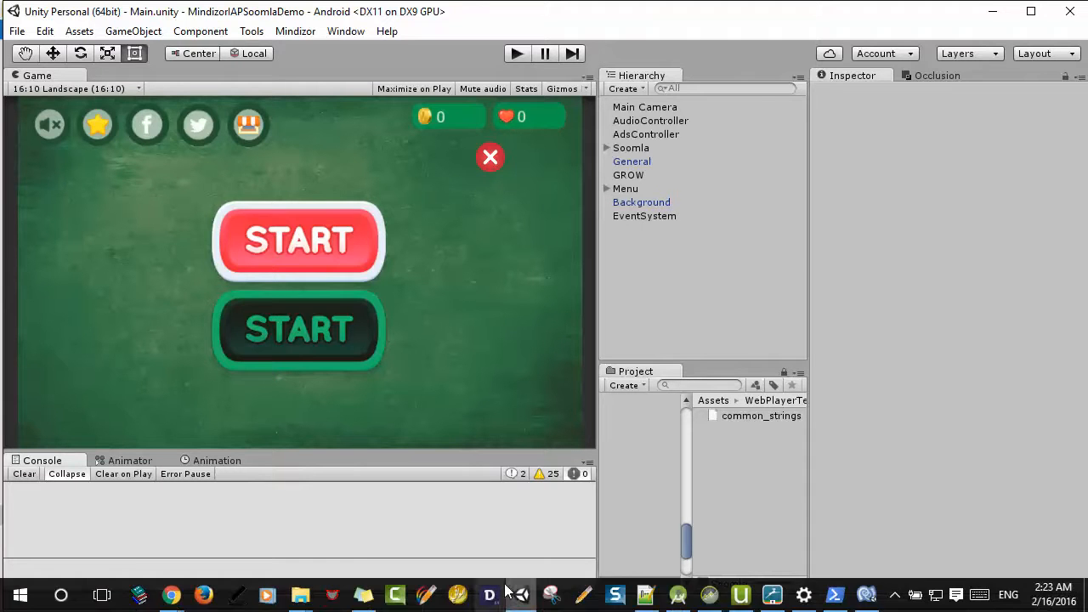
left_click(630, 147)
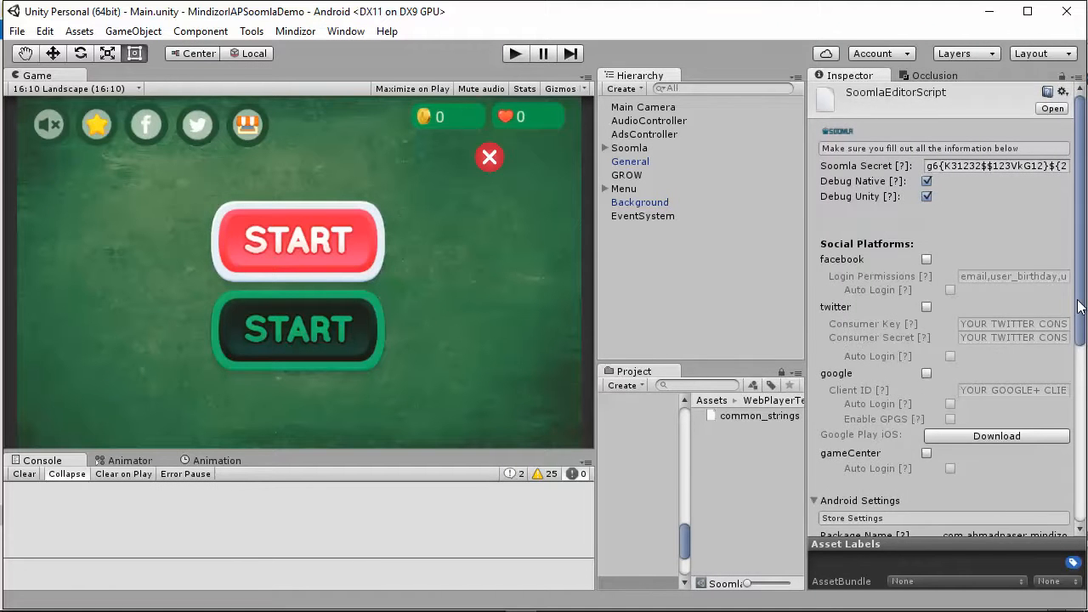
scroll("down", 3)
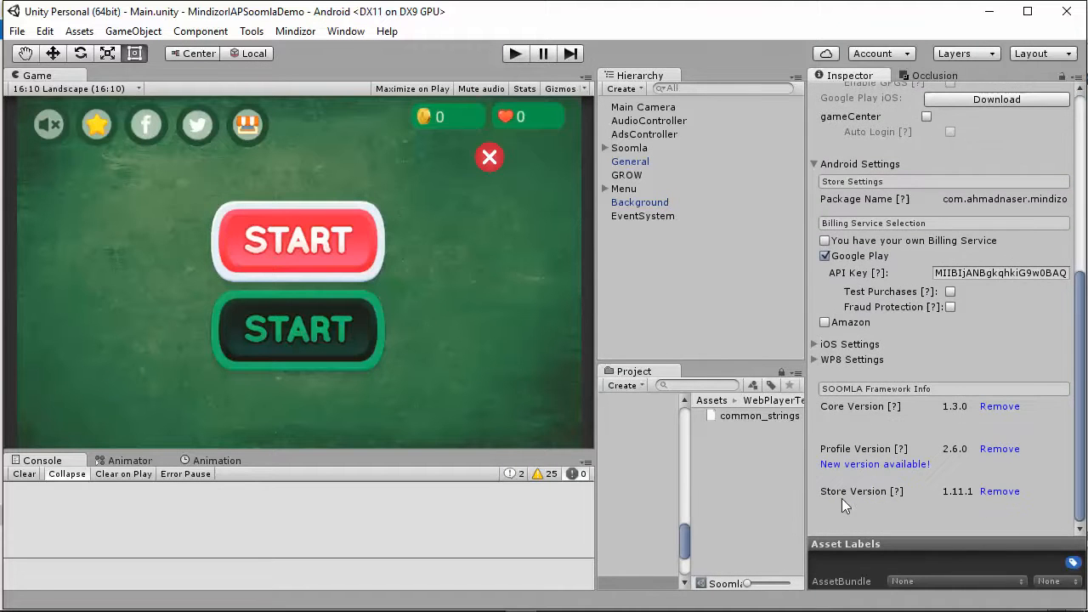
mouse_move(548, 93)
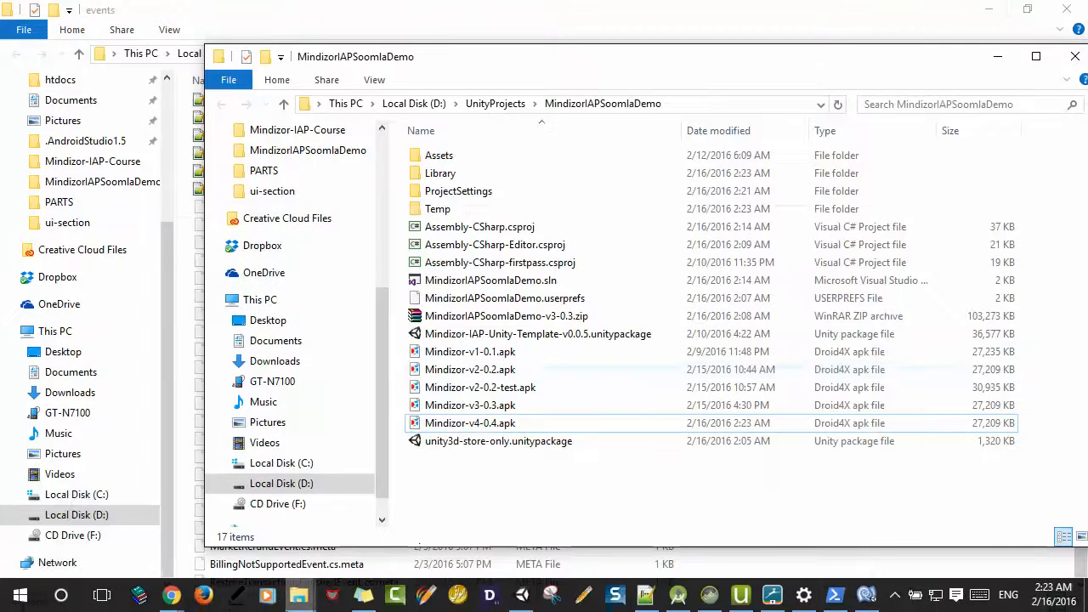
Step: Go to the app's APK section in the developer console and begin an Alpha APK upload
left_click(168, 595)
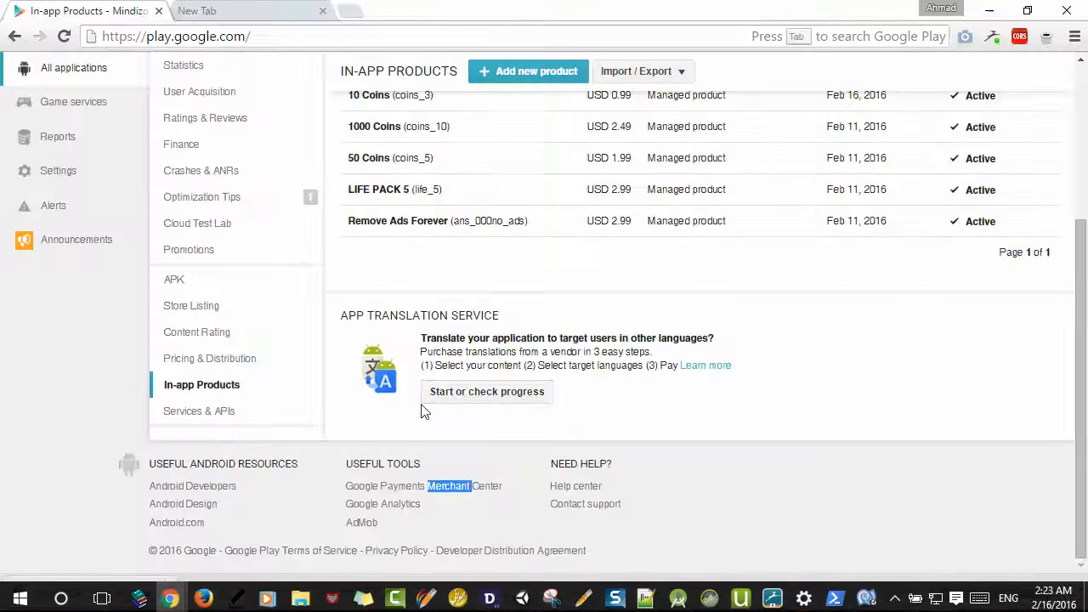
scroll("up", 3)
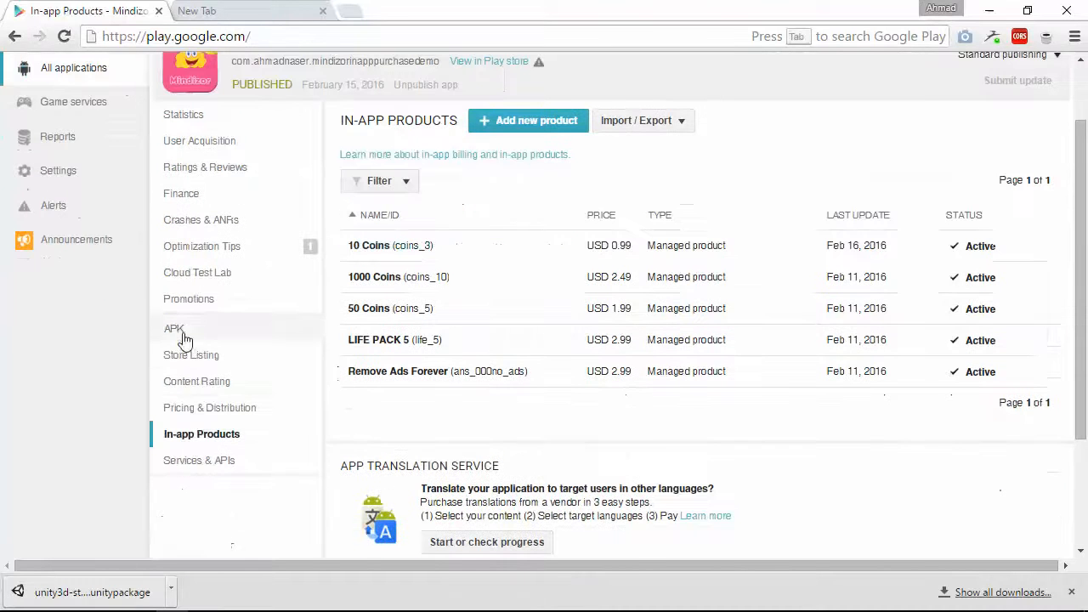
left_click(174, 328)
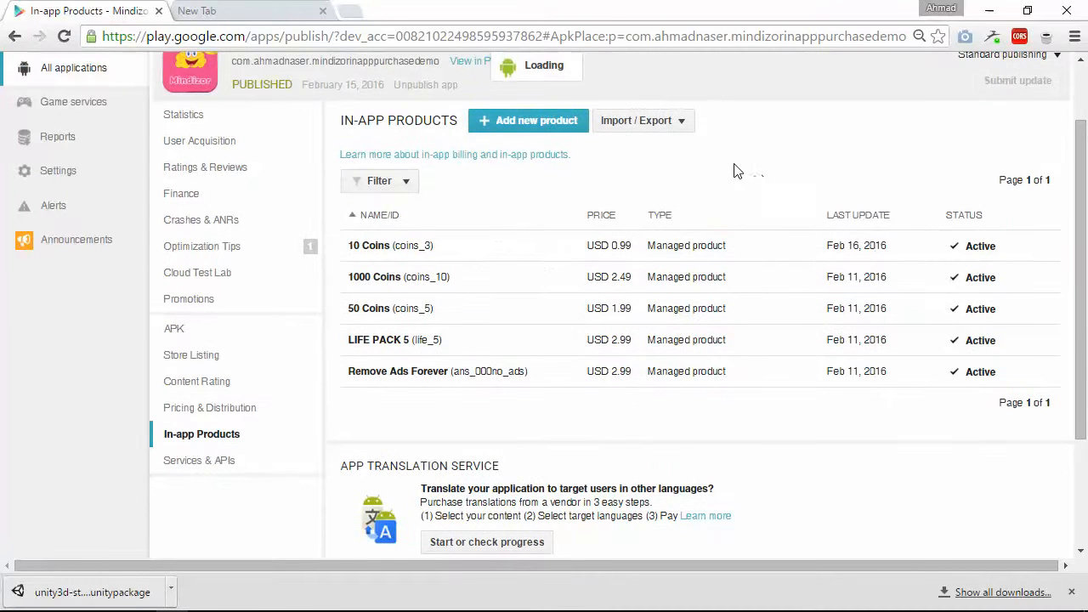
left_click(174, 328)
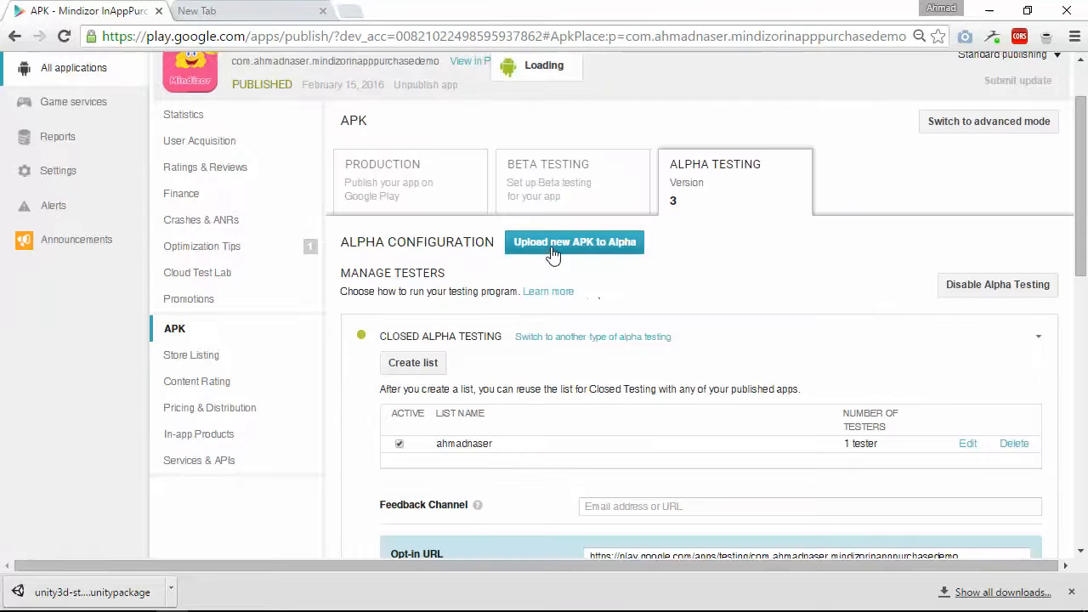
left_click(574, 242)
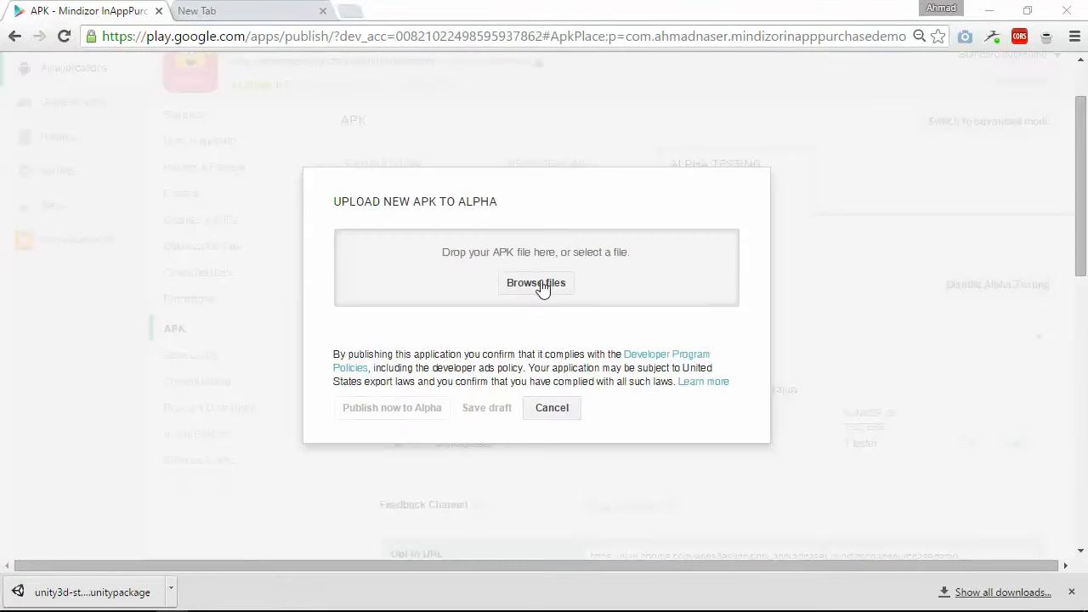
Step: Browse for and upload Mindizor-v4-0.4.apk in the Alpha upload dialog
left_click(536, 282)
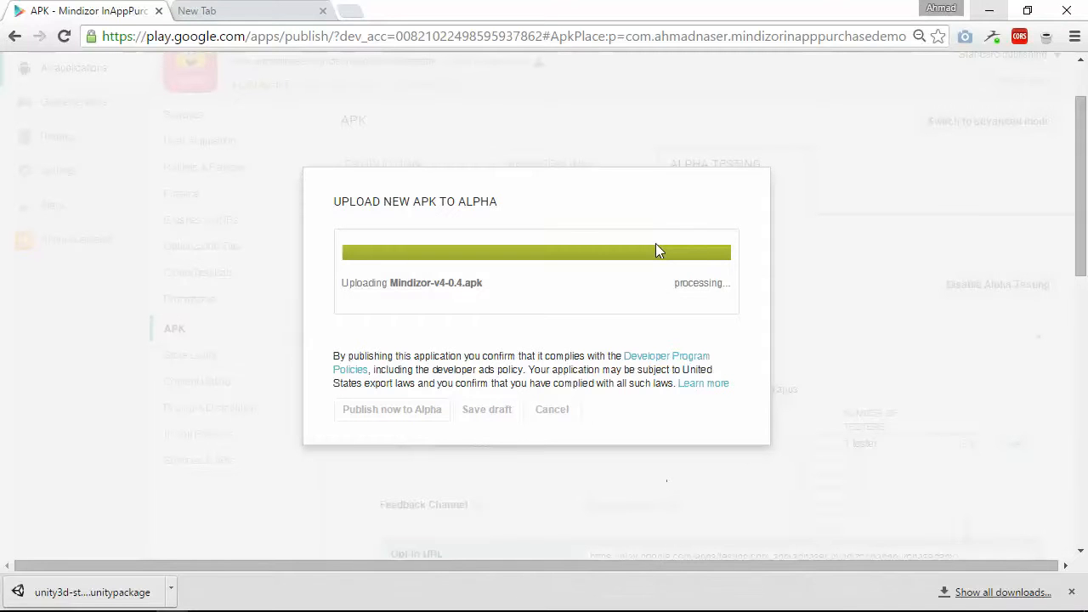
mouse_move(664, 250)
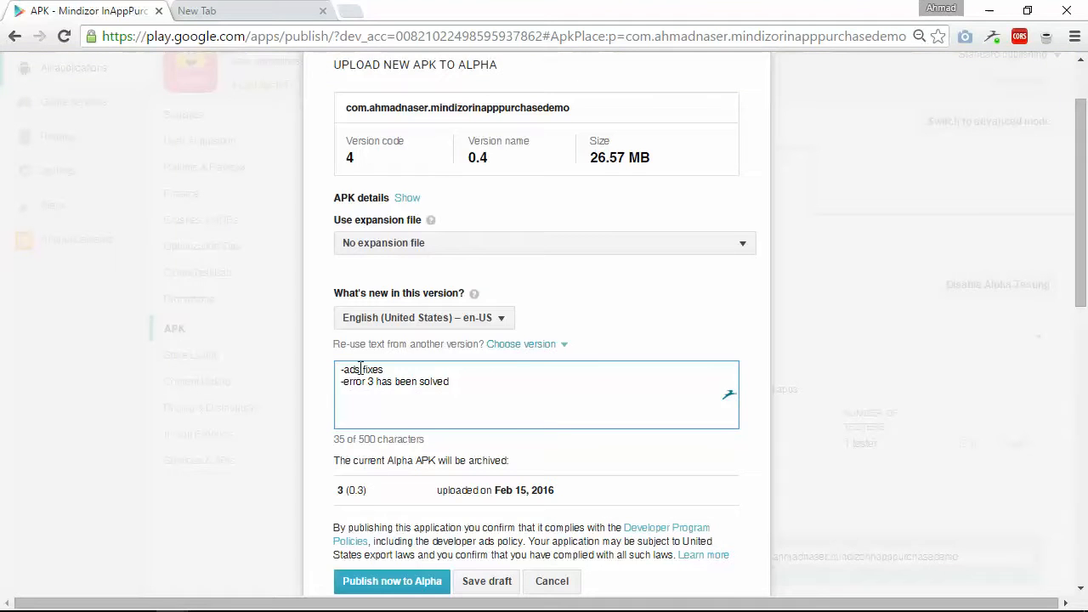
Step: Add '-update soomla store' to the 'What's new in this version?' release notes
scroll("up", 3)
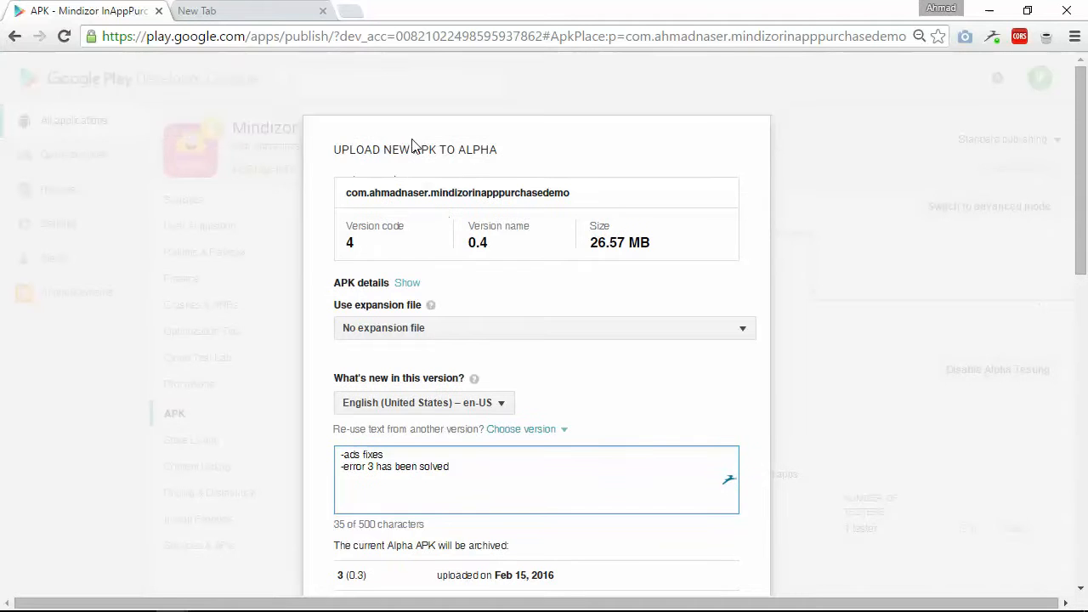
scroll("down", 3)
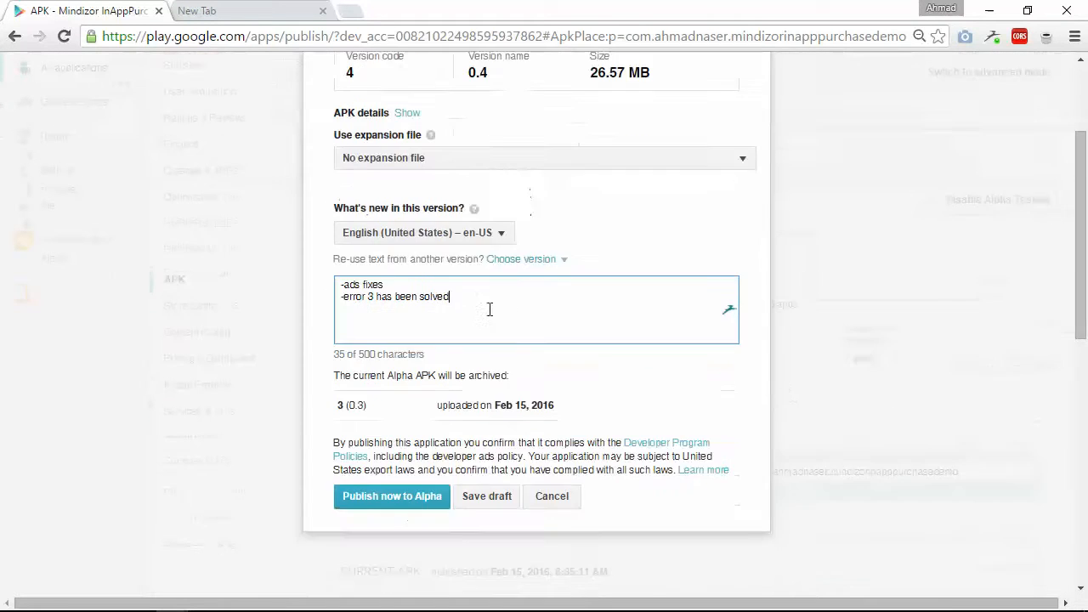
scroll("down", 3)
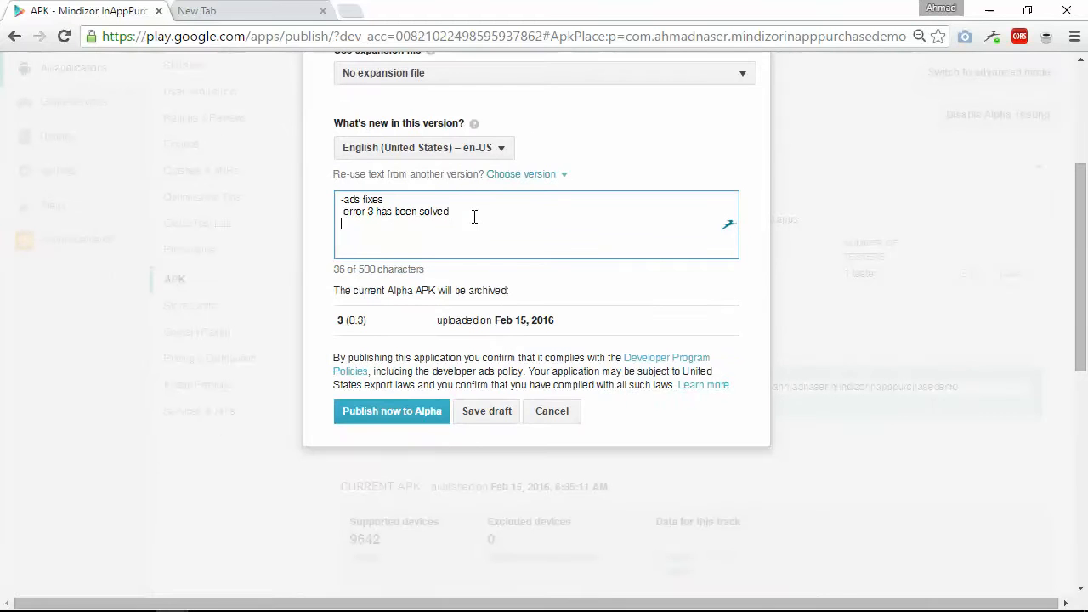
type("-")
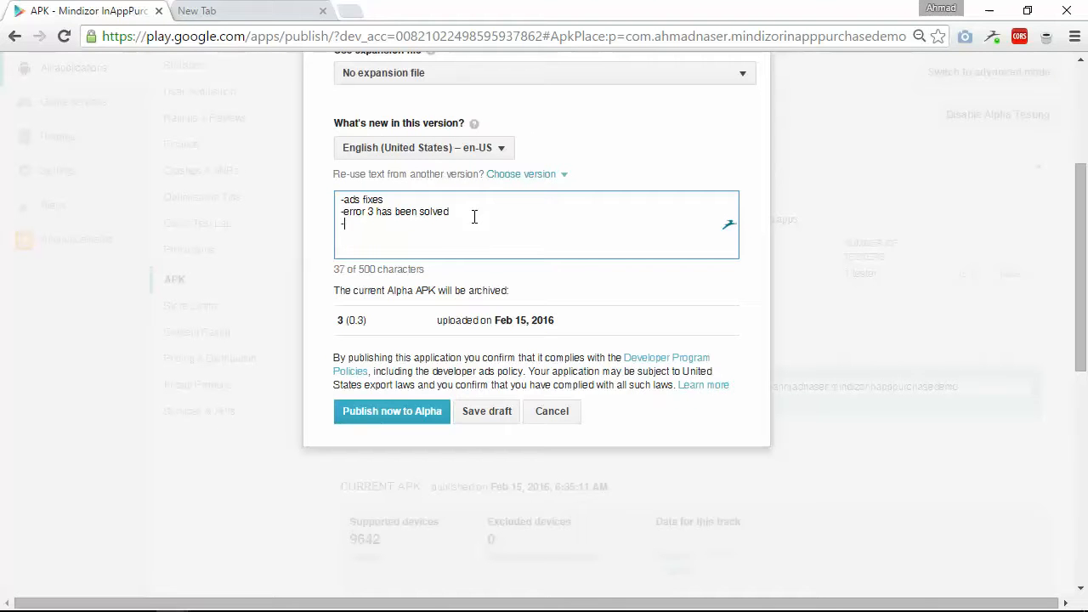
type("upl")
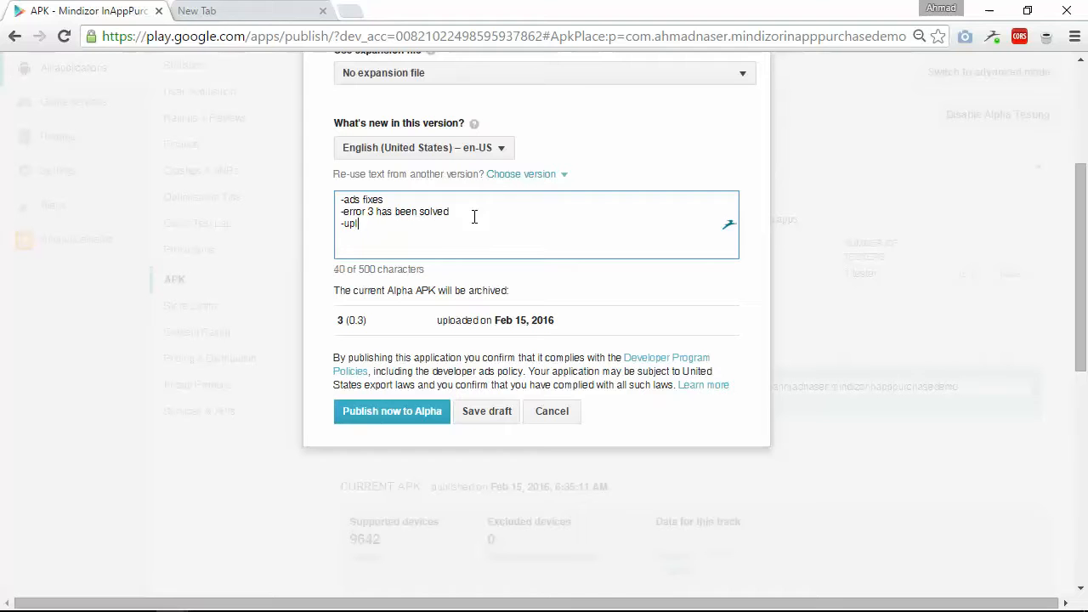
type("date s")
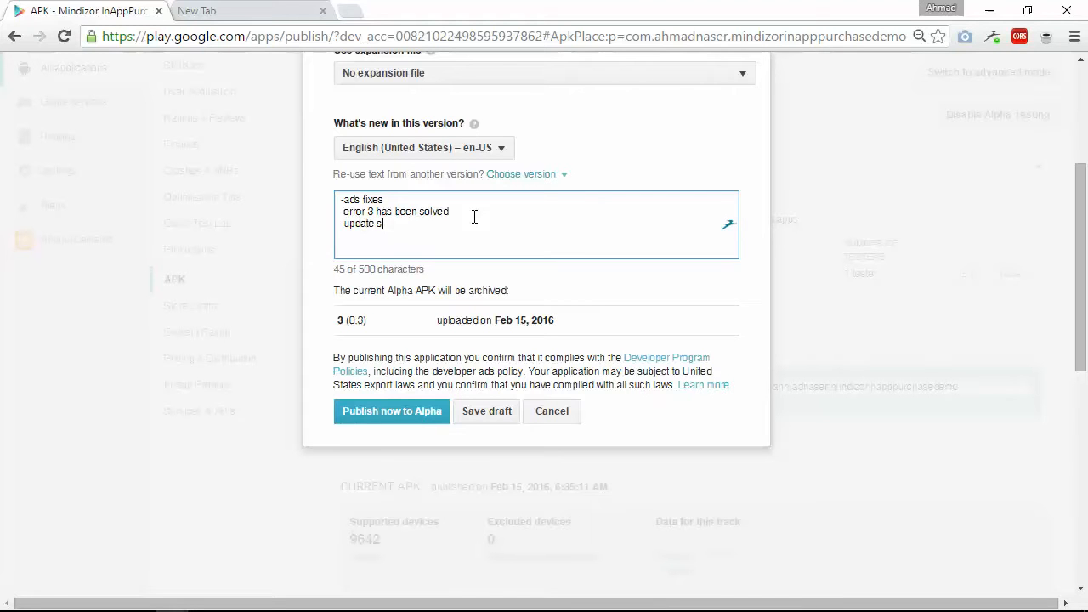
type("oomla")
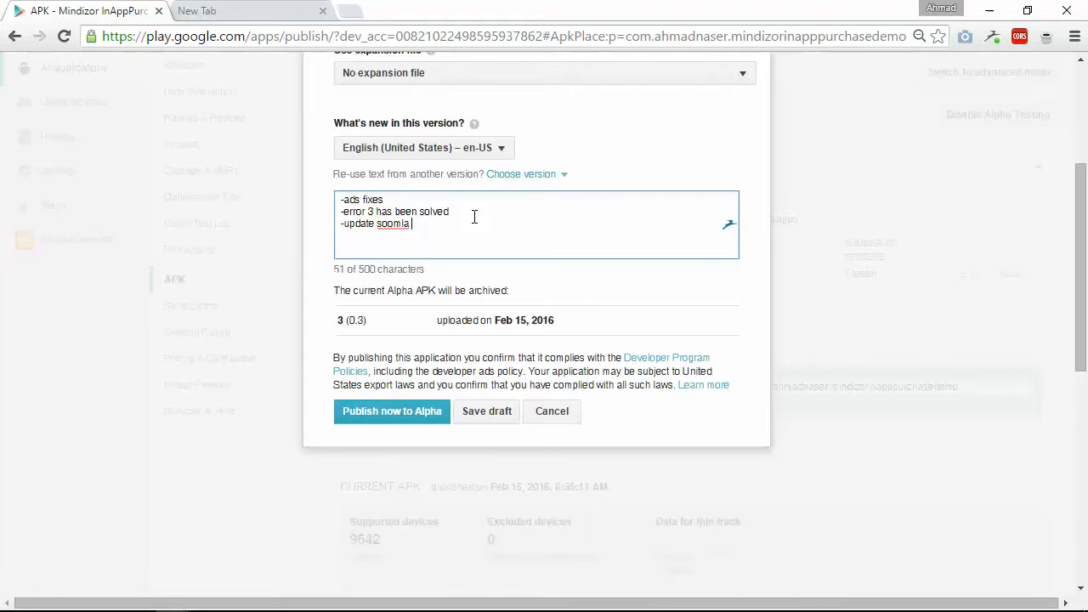
type("store")
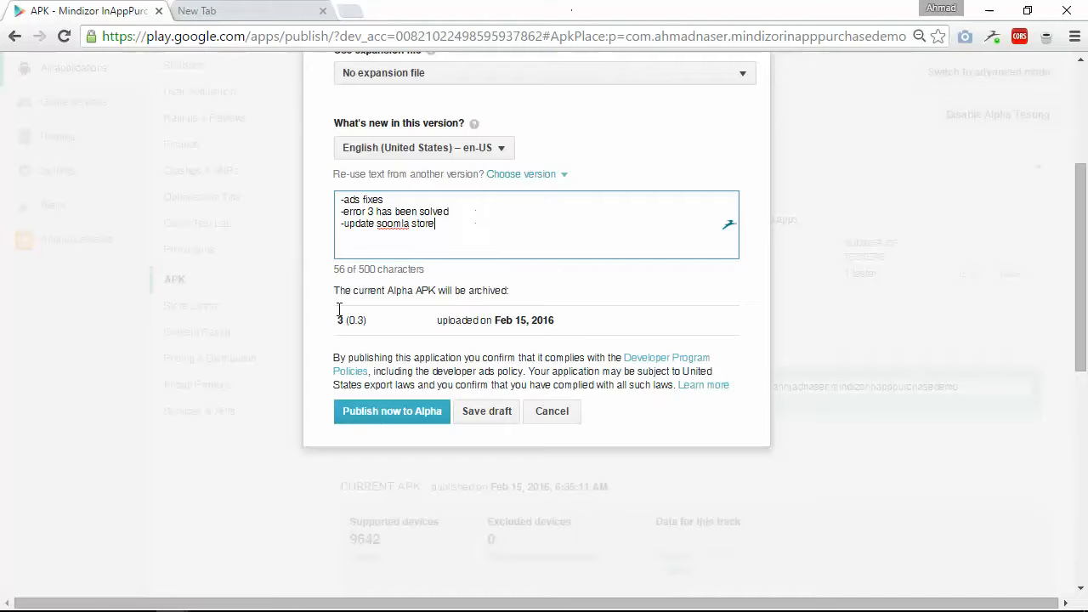
Step: Publish the version 4 APK to the Alpha track
left_click(392, 412)
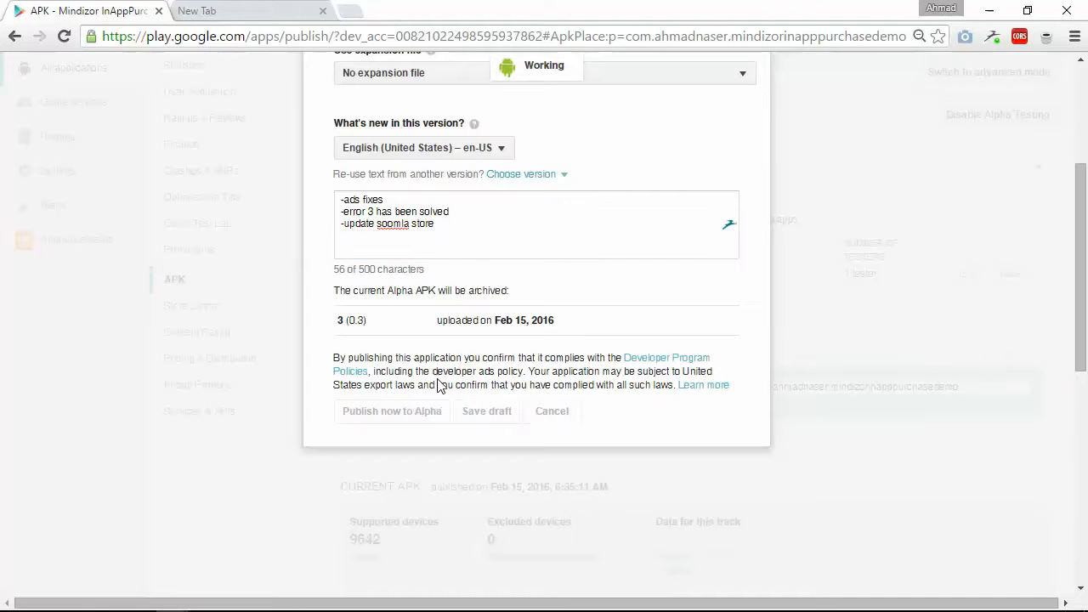
left_click(392, 410)
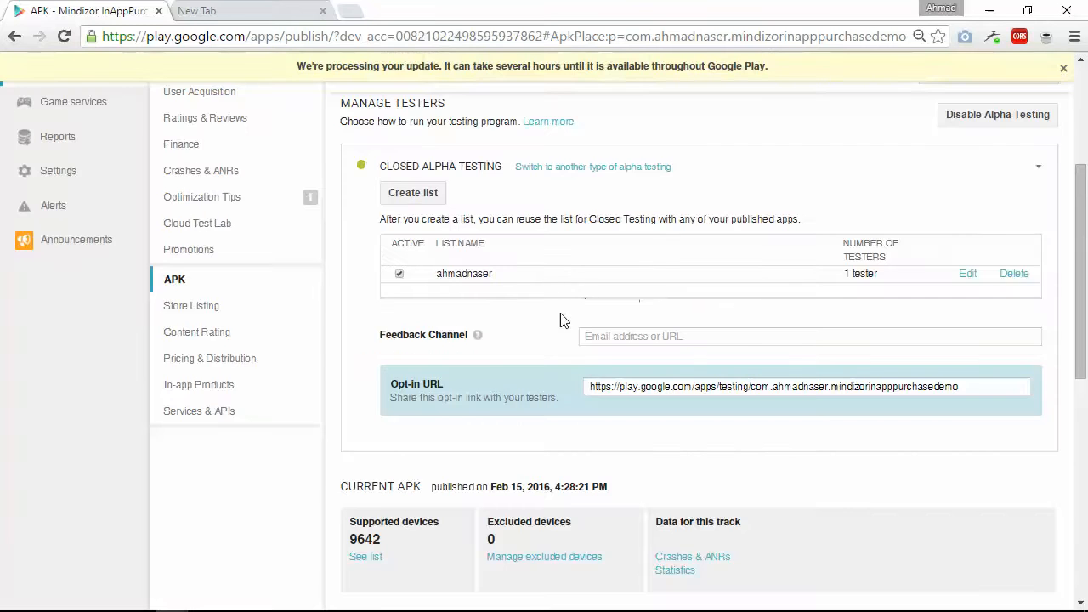
scroll("up", 3)
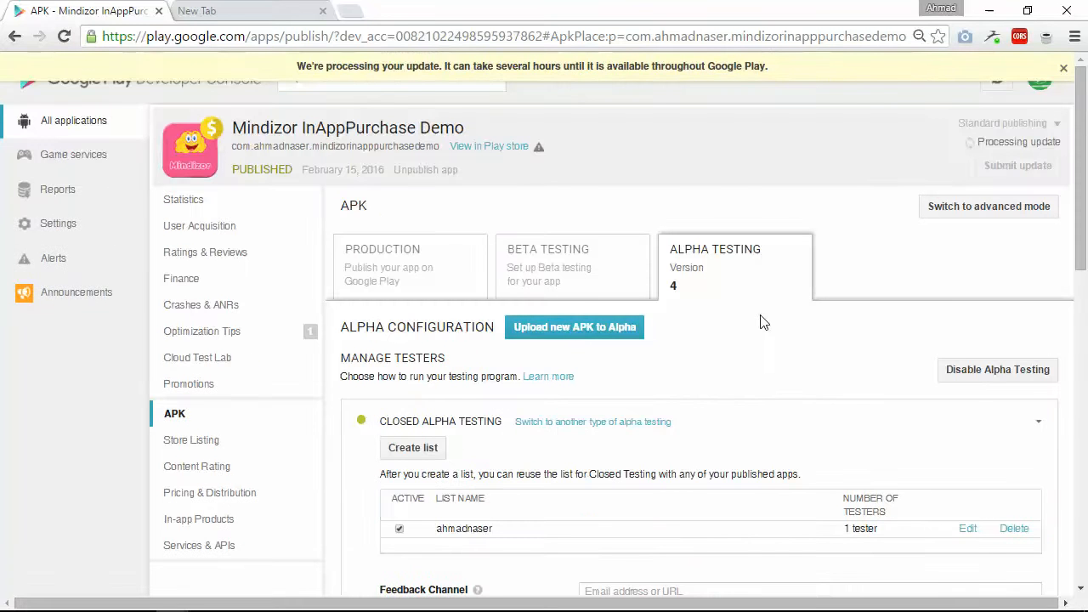
scroll("down", 3)
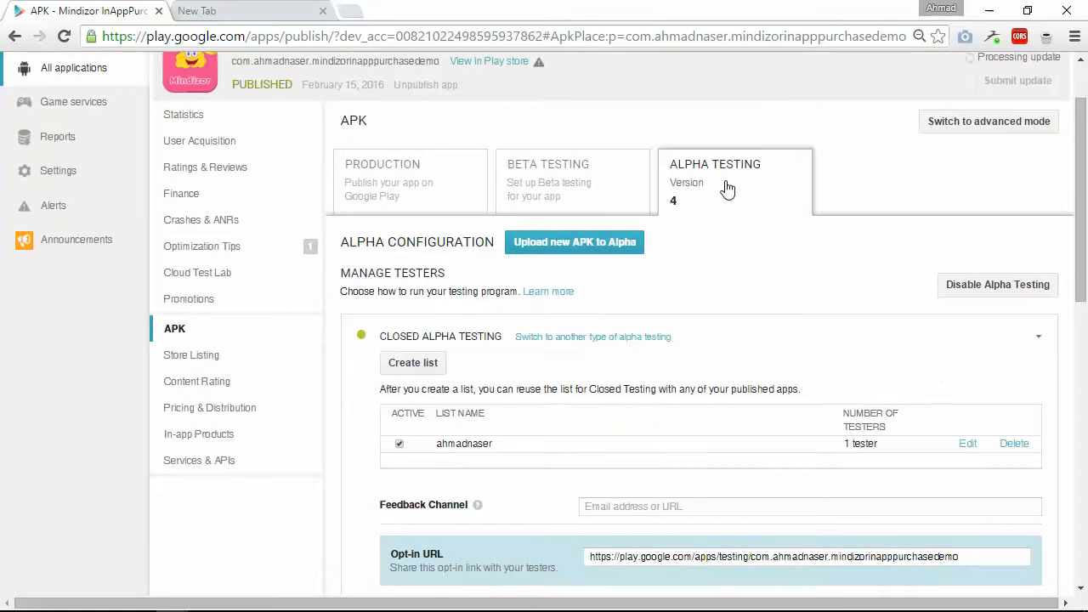
scroll("down", 3)
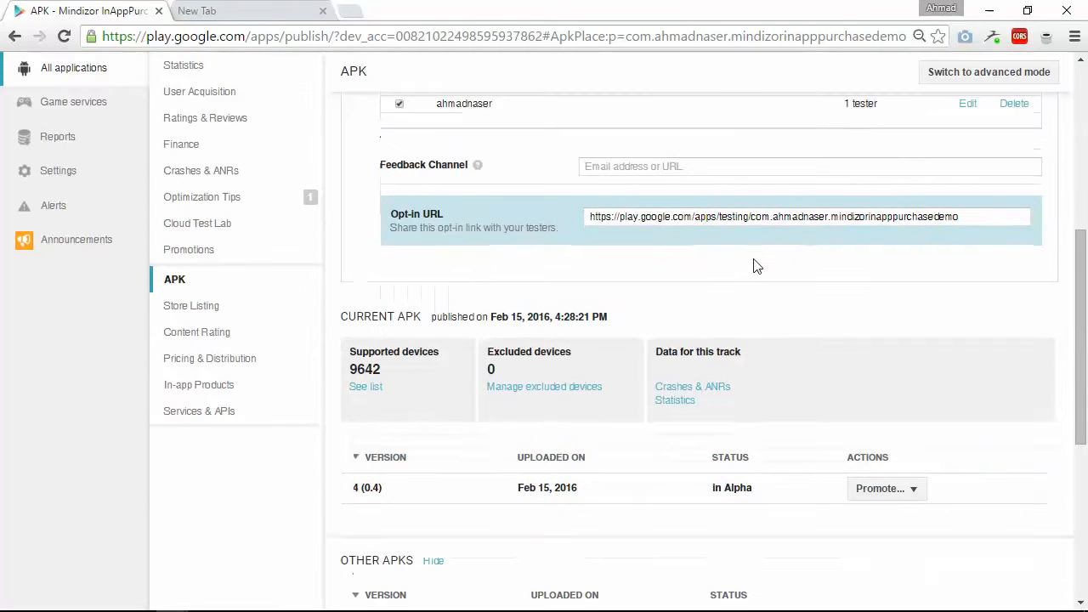
mouse_move(477, 164)
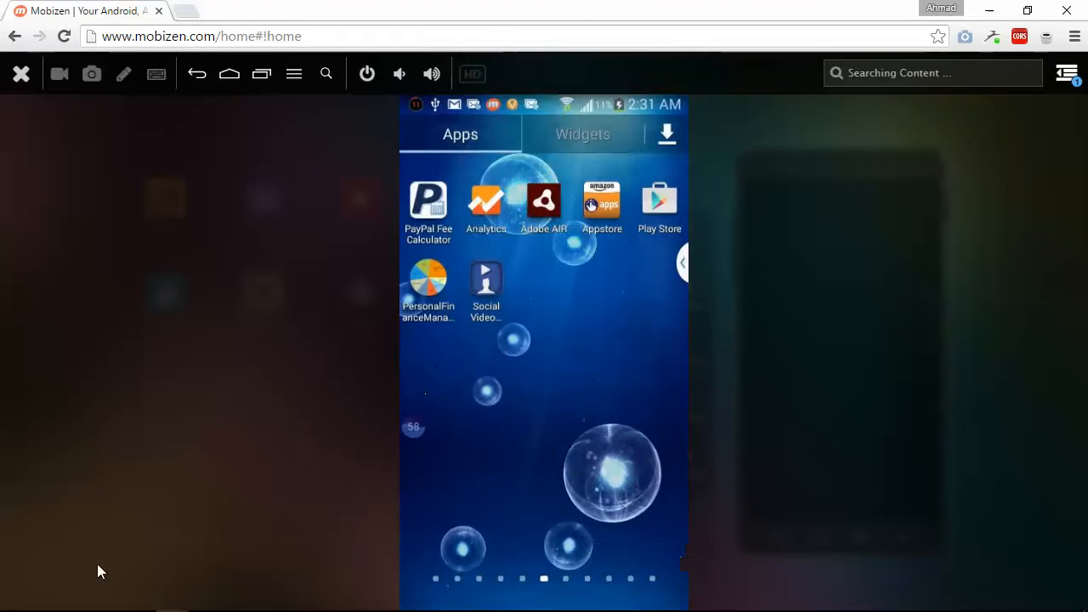
mouse_move(604, 307)
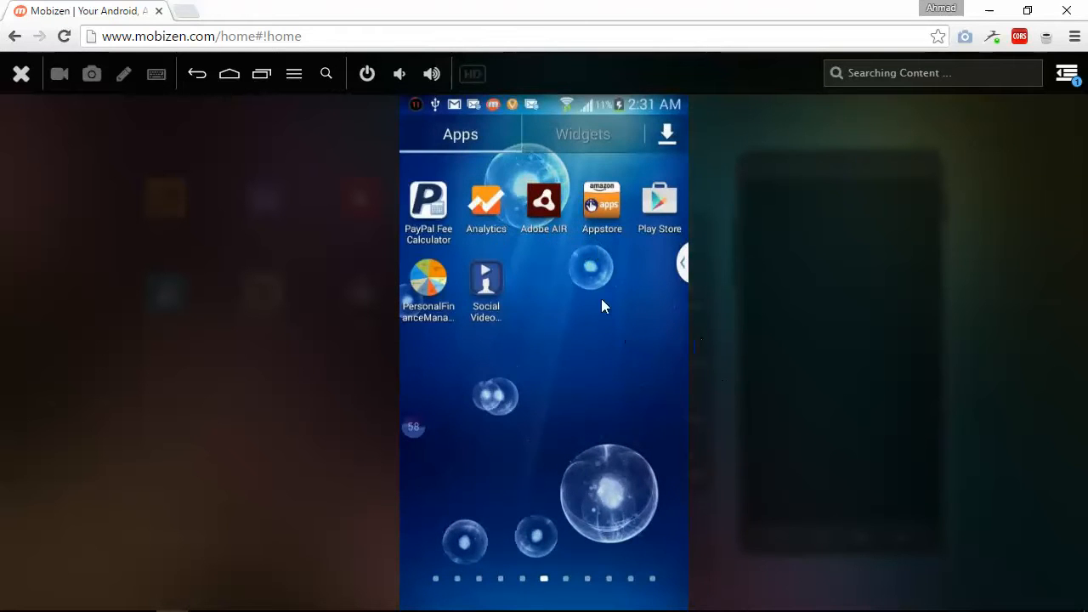